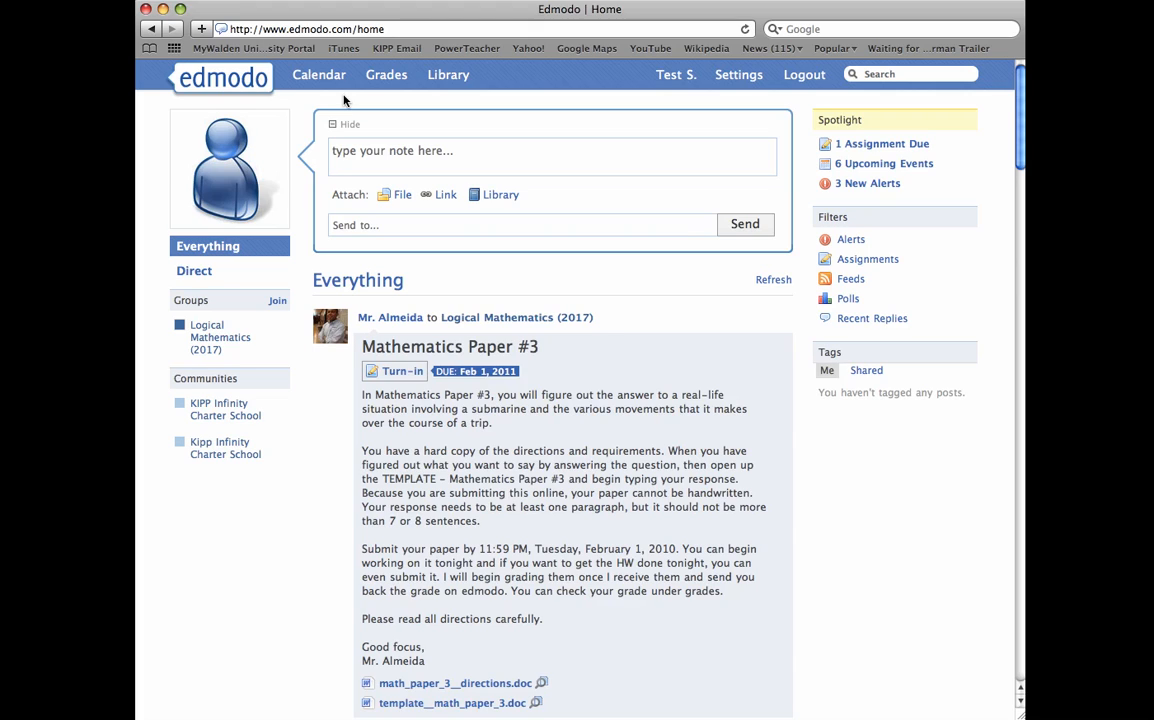
pyautogui.moveTo(340, 99)
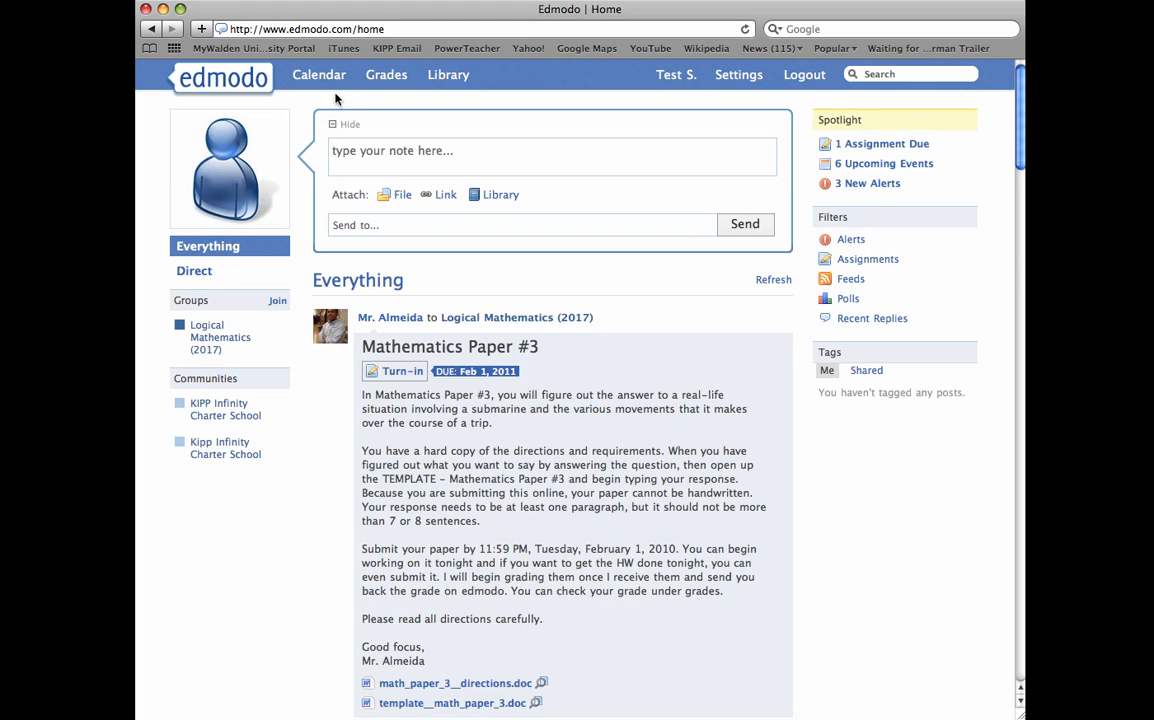
# View the Math Paper #3 event due February 1 on the Edmodo class calendar.
pyautogui.click(319, 74)
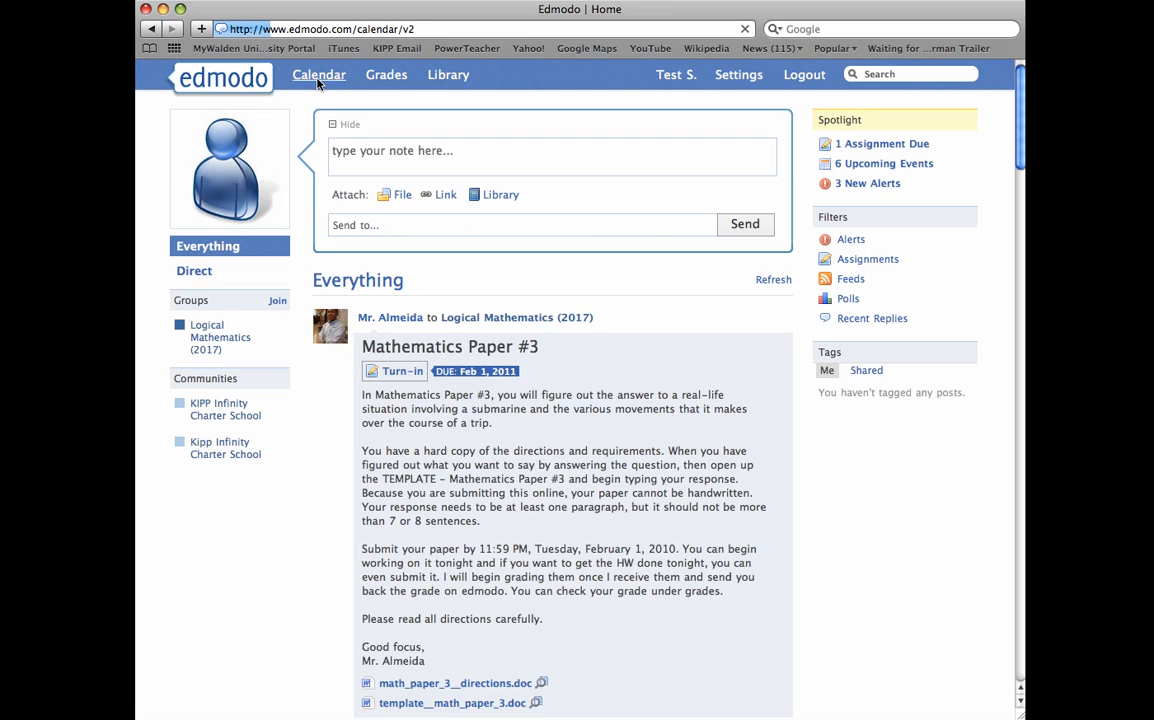
pyautogui.click(319, 74)
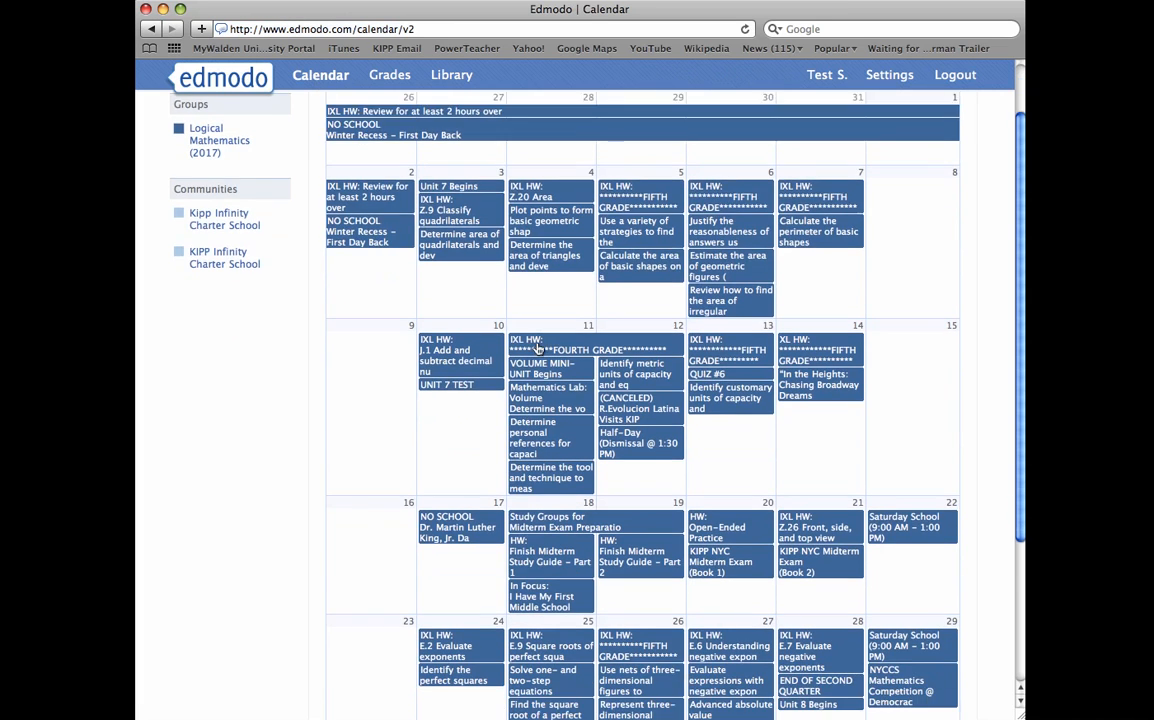
pyautogui.scroll(-3)
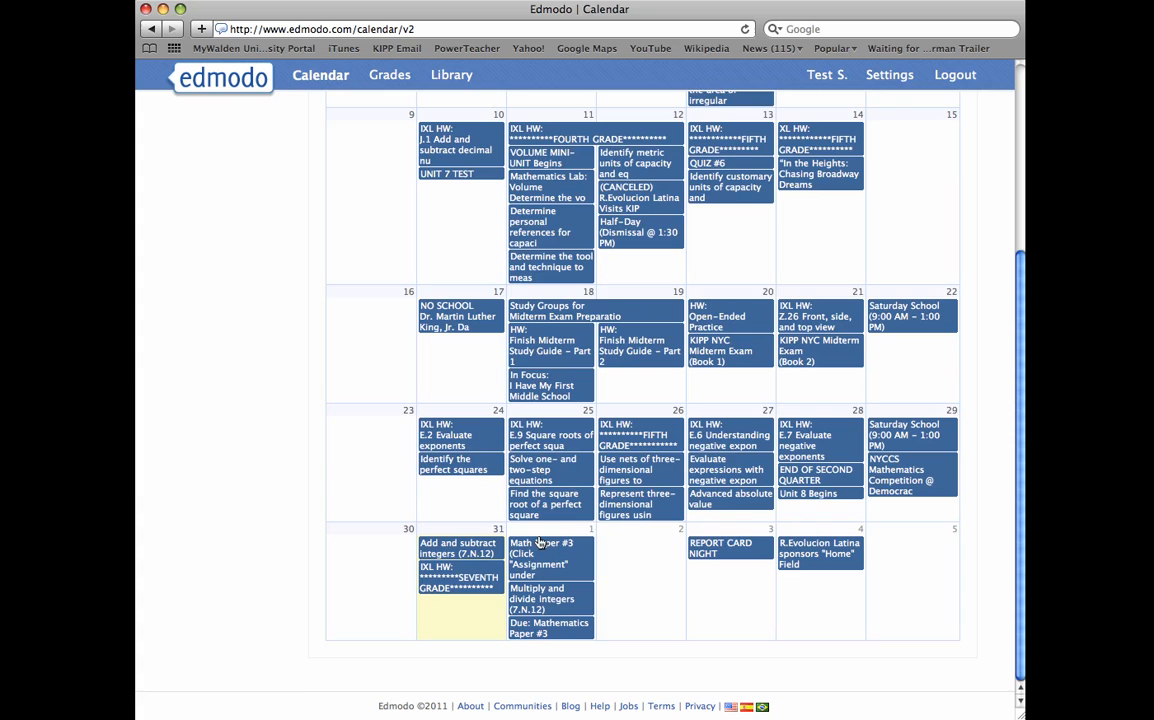
pyautogui.click(540, 555)
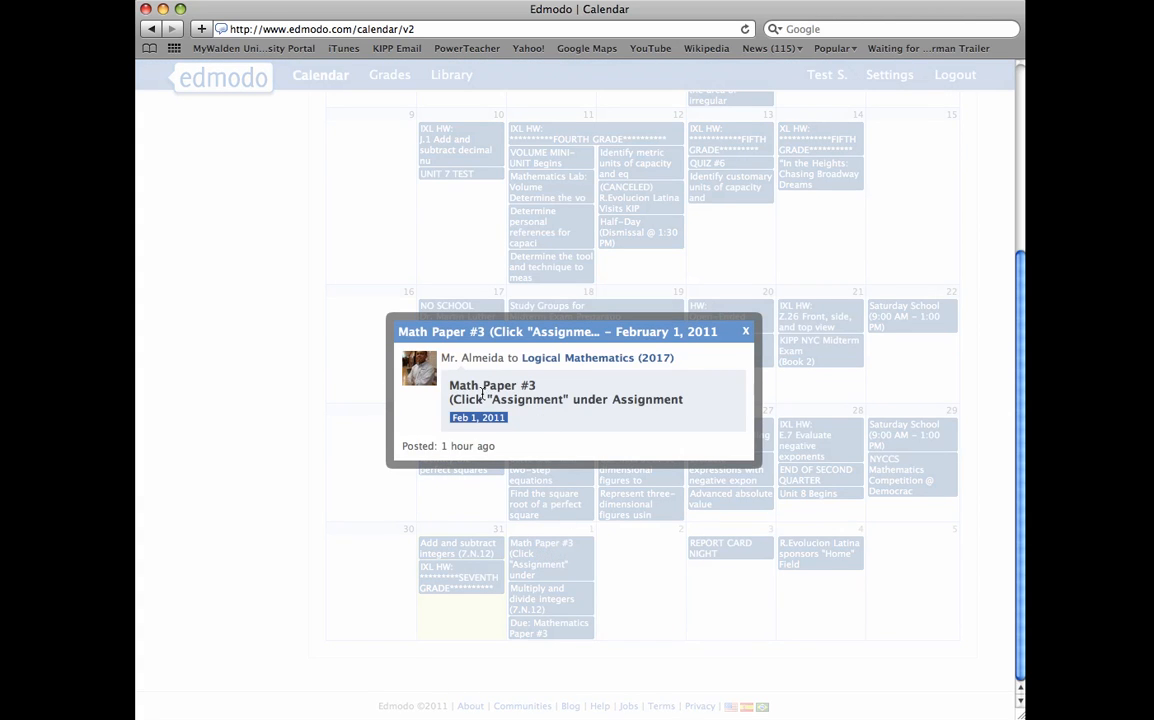
pyautogui.moveTo(540, 401)
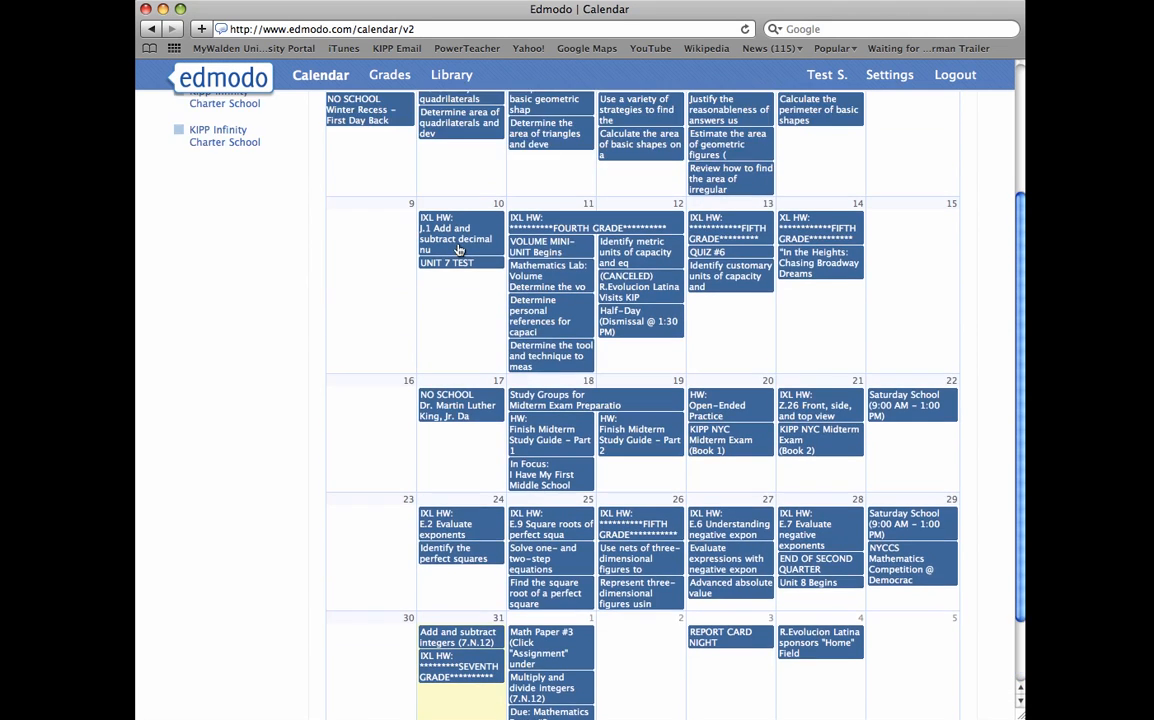
pyautogui.click(320, 75)
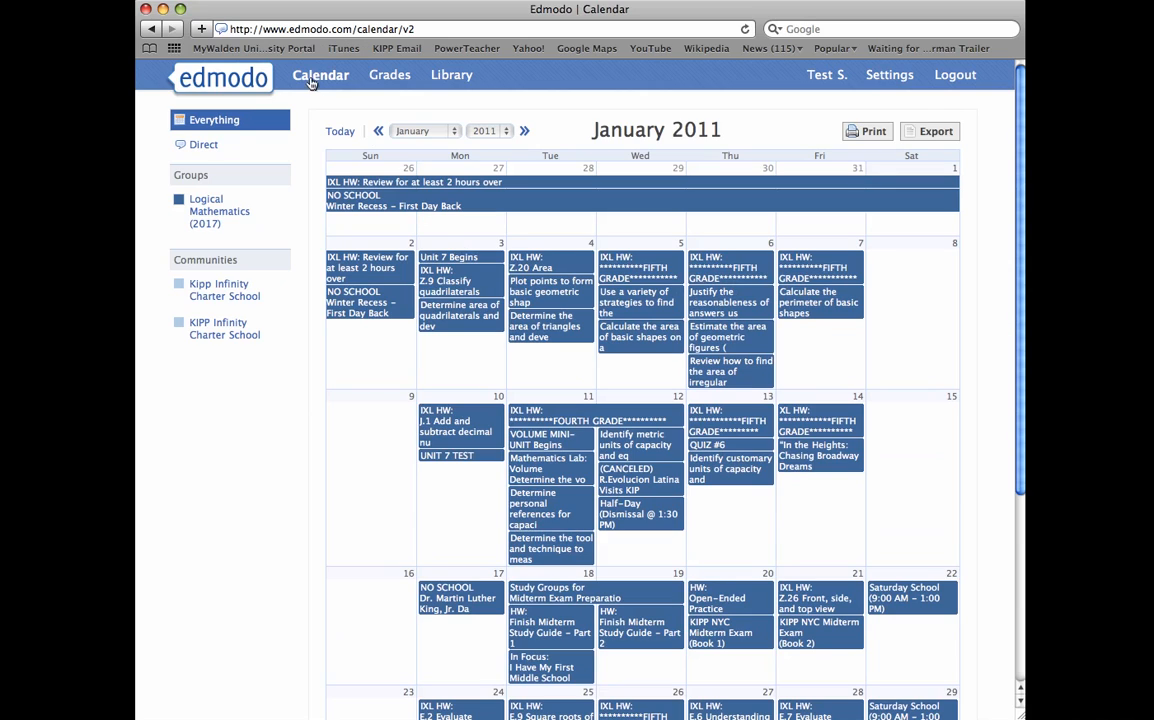
# Go back to the Edmodo home feed using the edmodo logo.
pyautogui.click(222, 77)
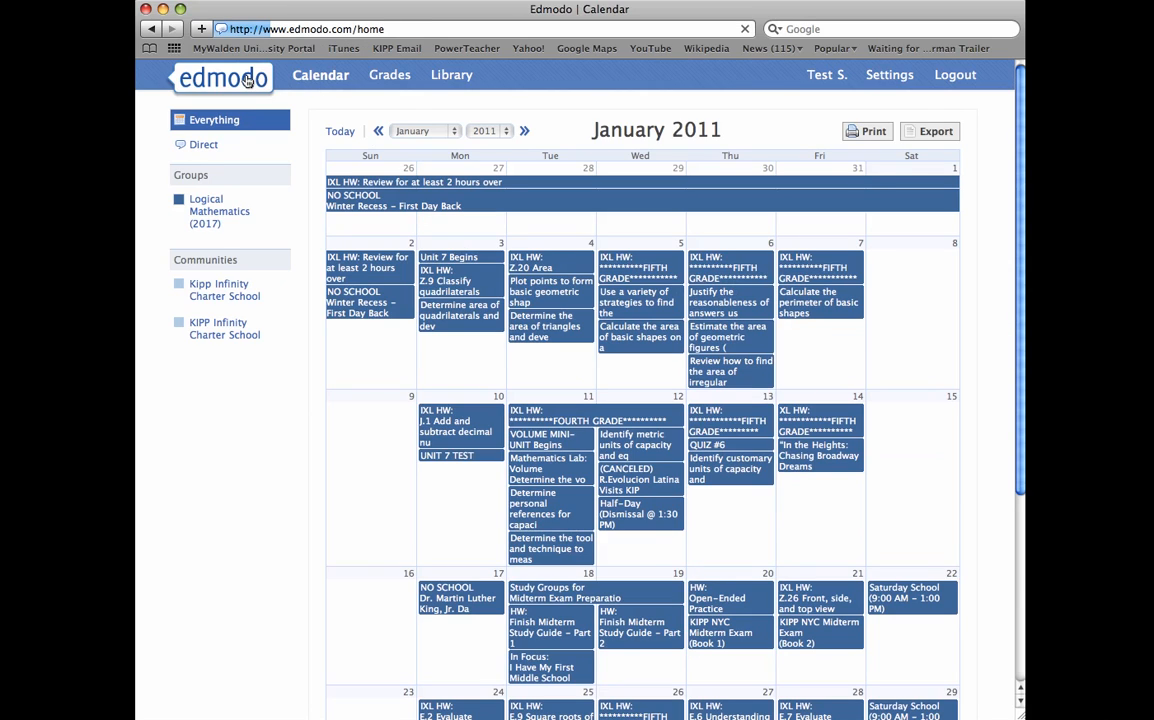
pyautogui.moveTo(413, 130)
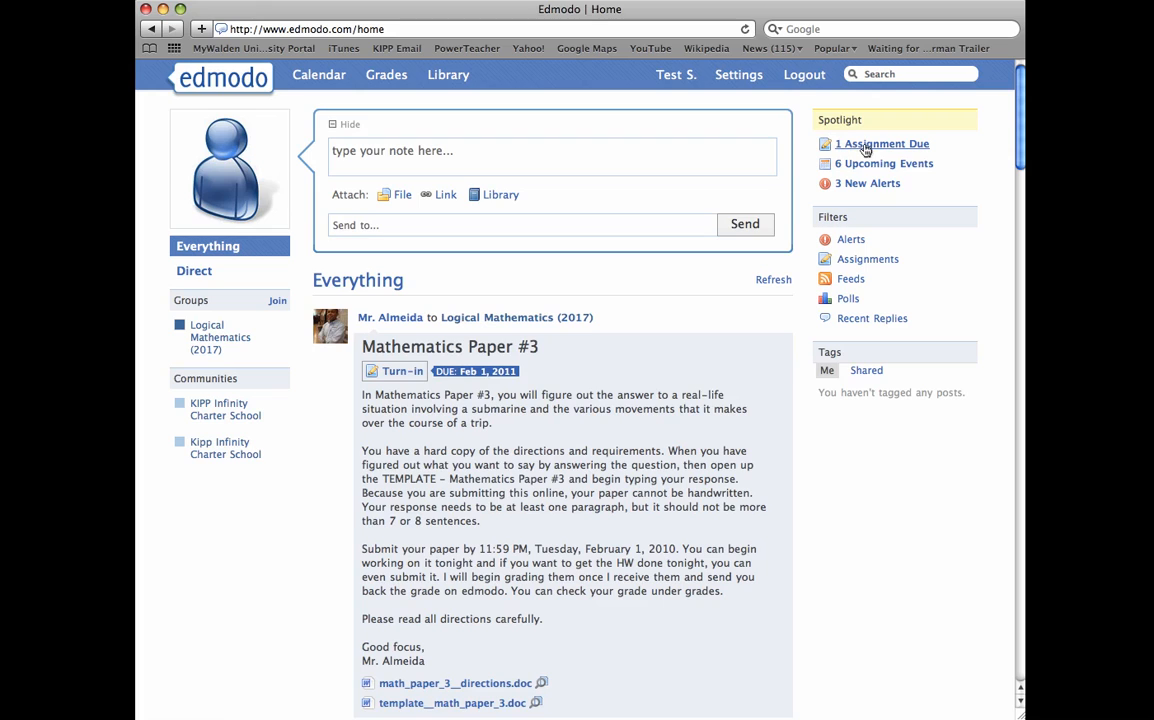
# Open the due Mathematics Paper #3 assignment and download template__math_paper_3.doc.
pyautogui.click(881, 143)
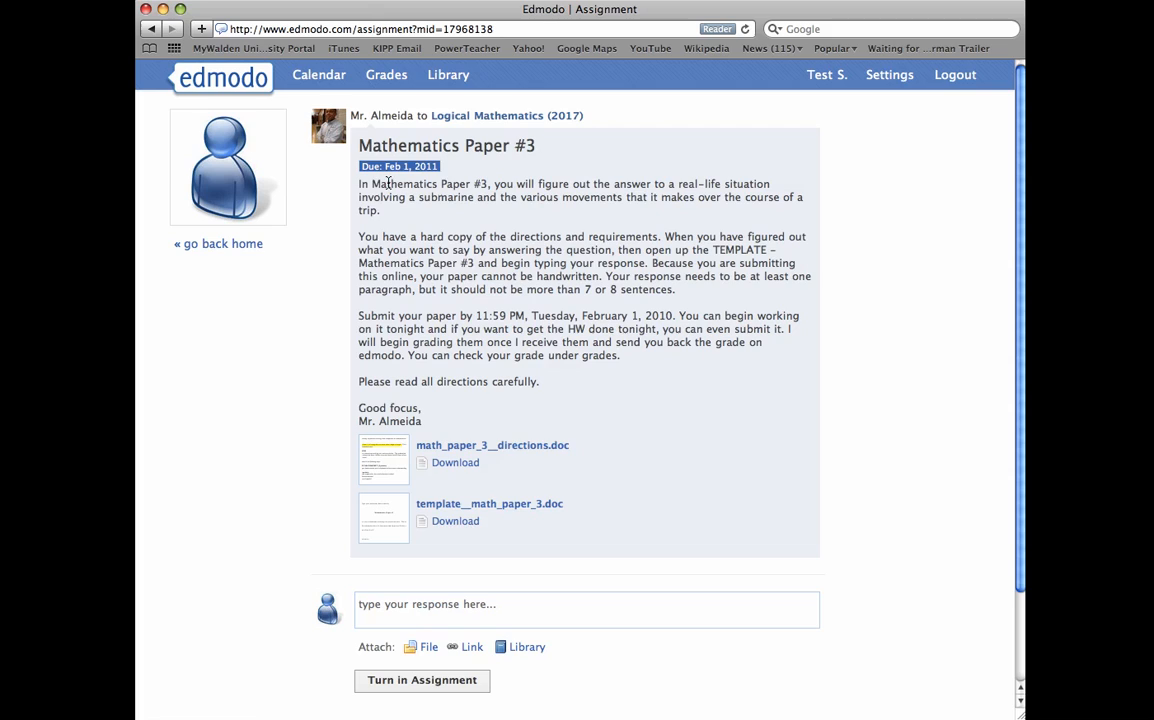
pyautogui.moveTo(538, 195)
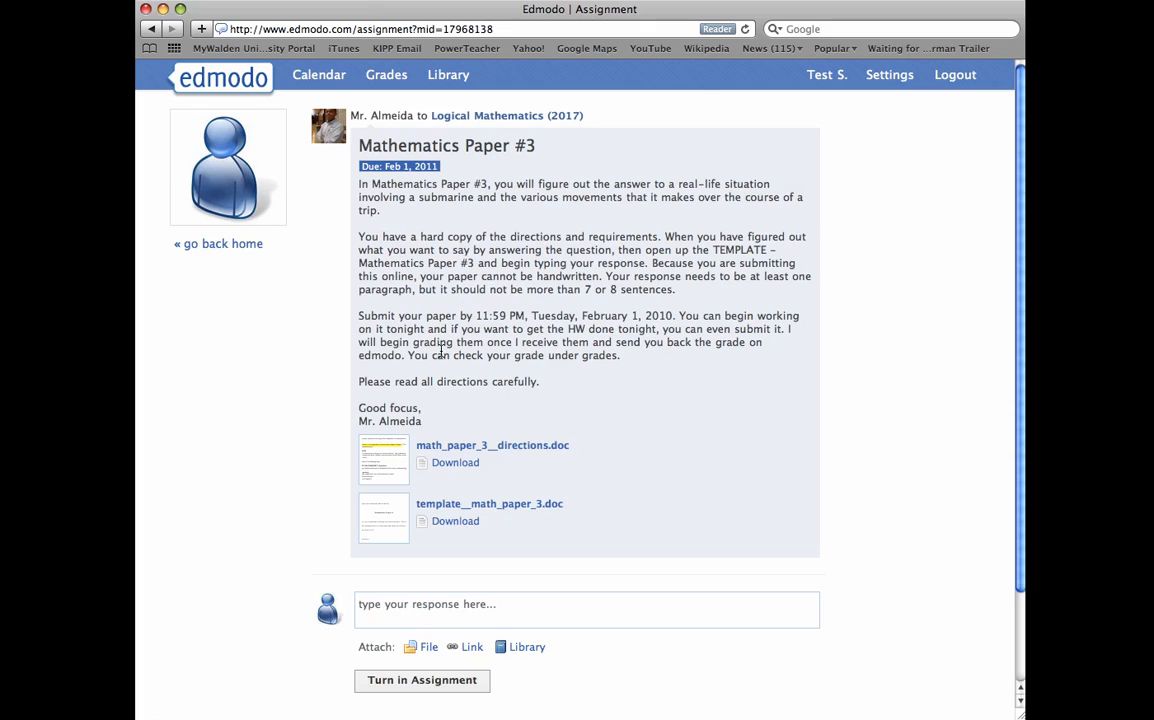
pyautogui.moveTo(444, 370)
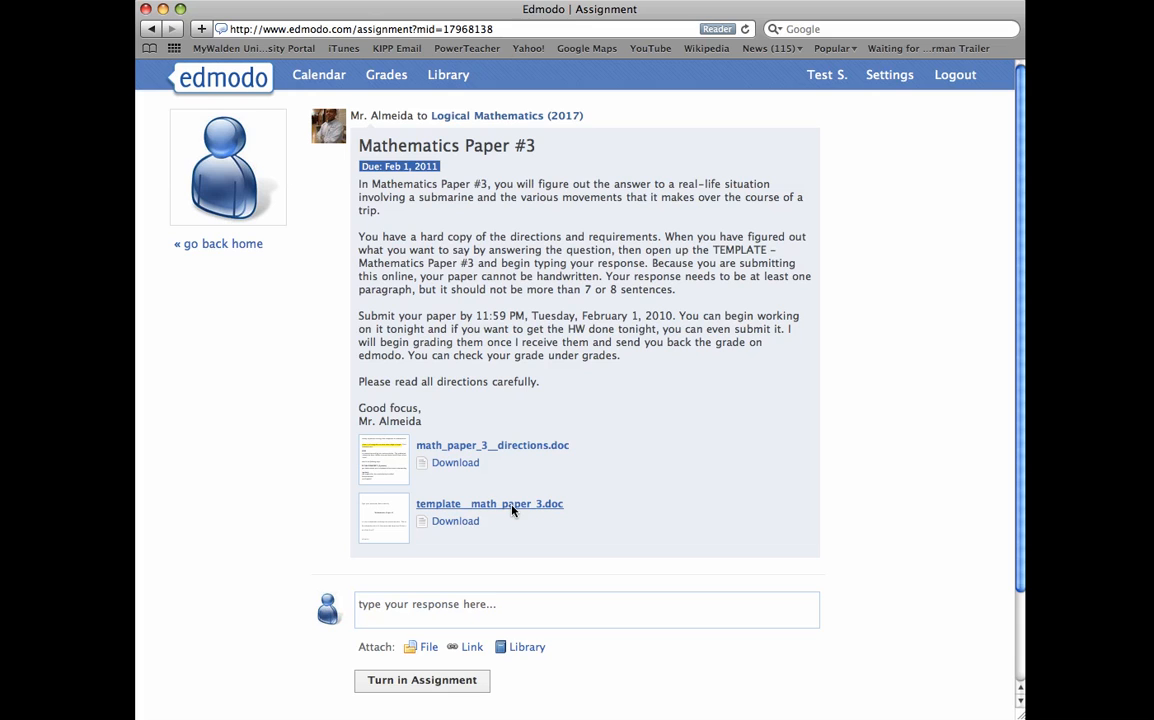
pyautogui.click(455, 521)
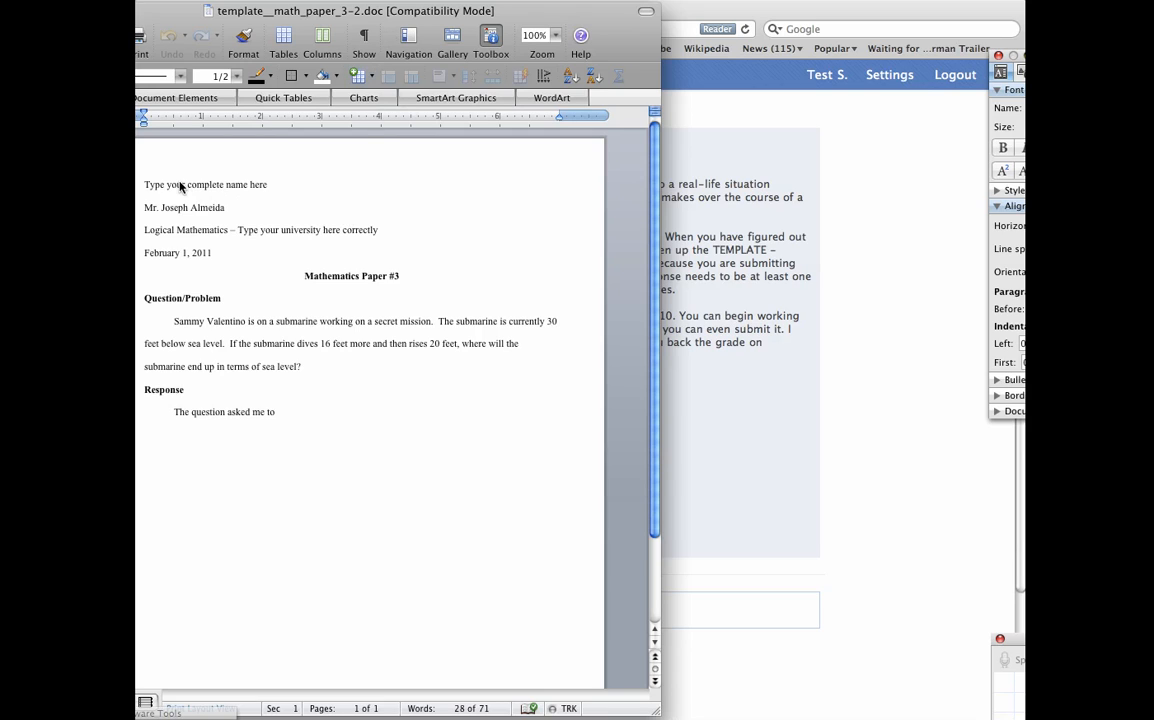
# Replace the name placeholder with 'Joseph A. Almeida'.
pyautogui.doubleClick(175, 184)
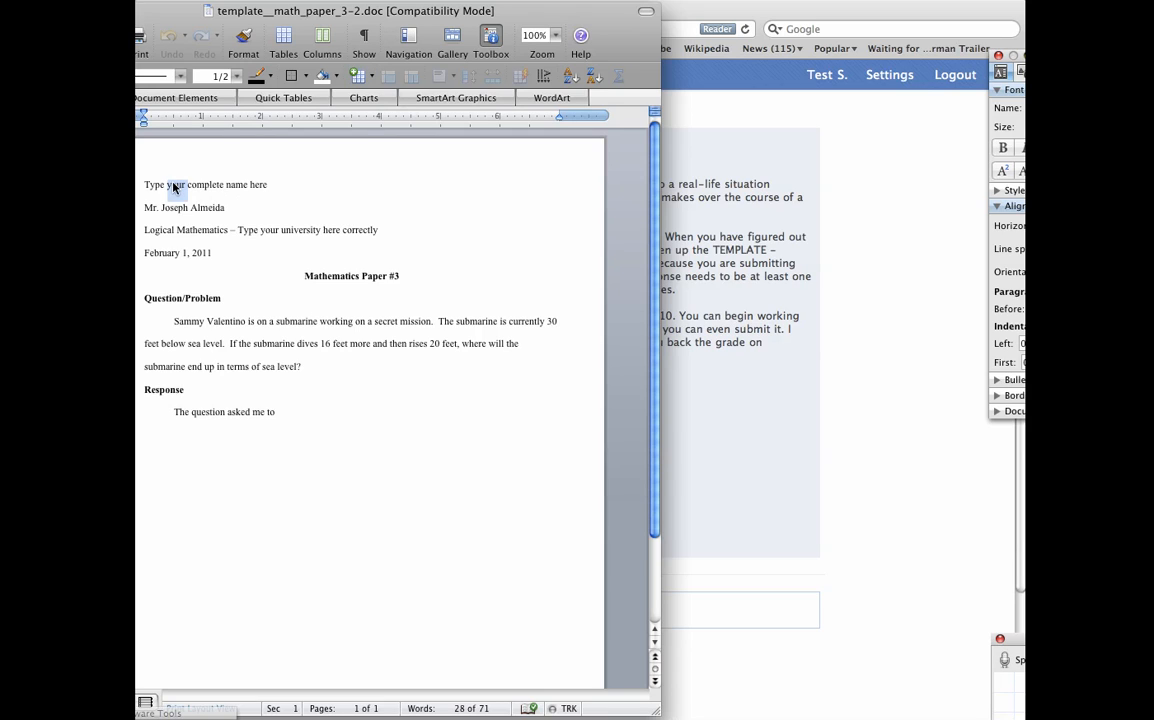
pyautogui.write('J')
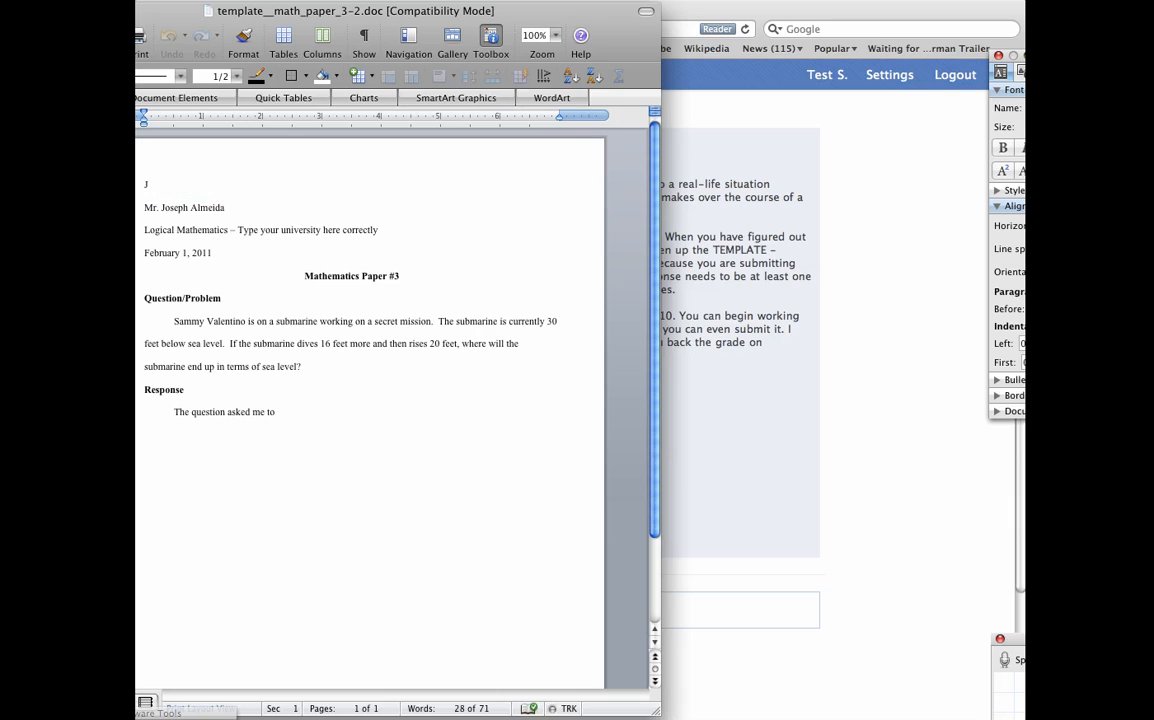
pyautogui.write('oseph A.')
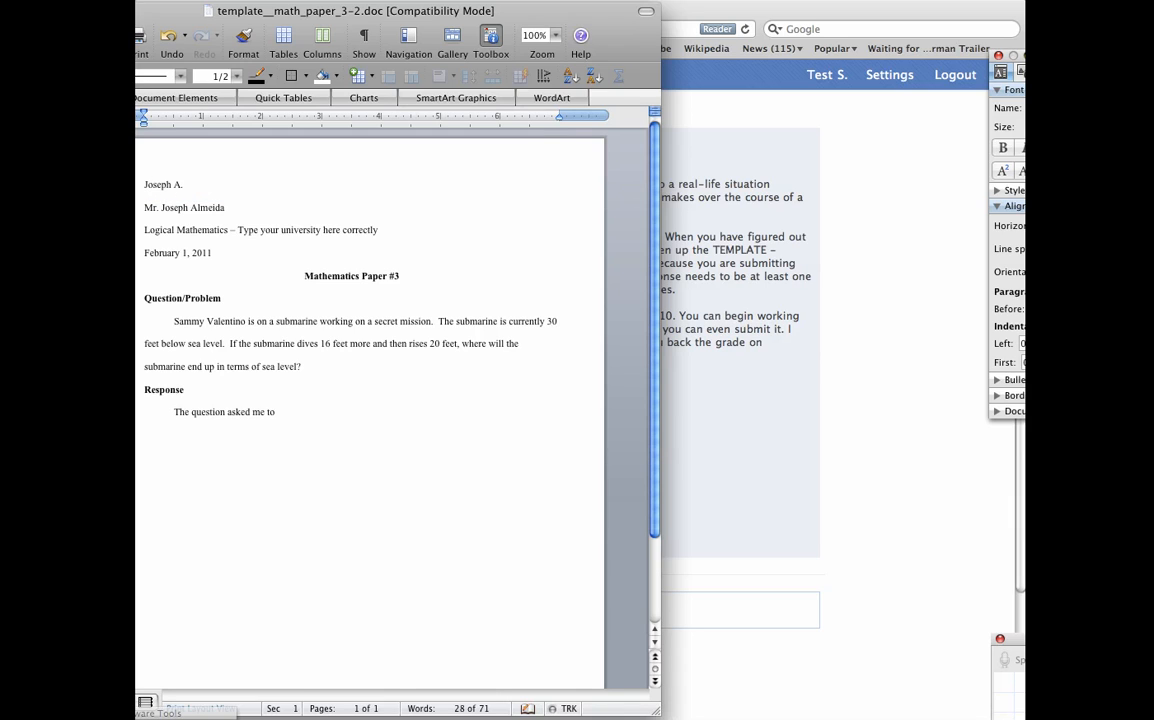
pyautogui.write('Almeida')
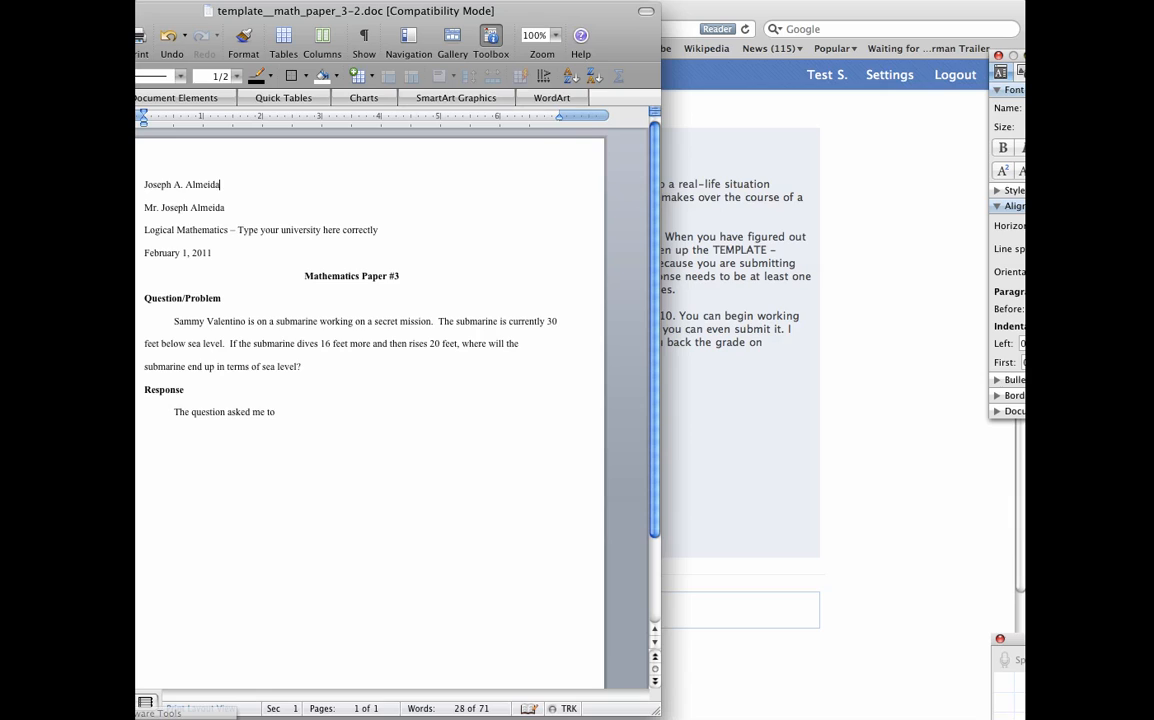
# Replace the university placeholder with 'Georgetown University'.
pyautogui.doubleClick(307, 230)
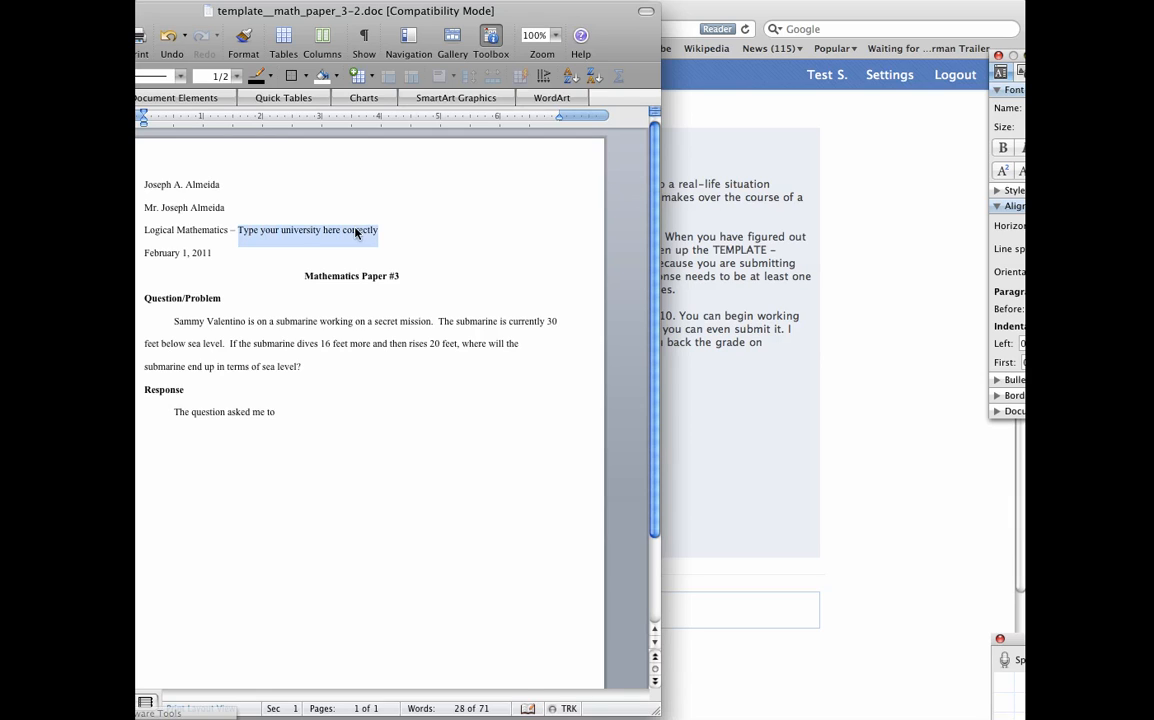
pyautogui.write('Georgetown')
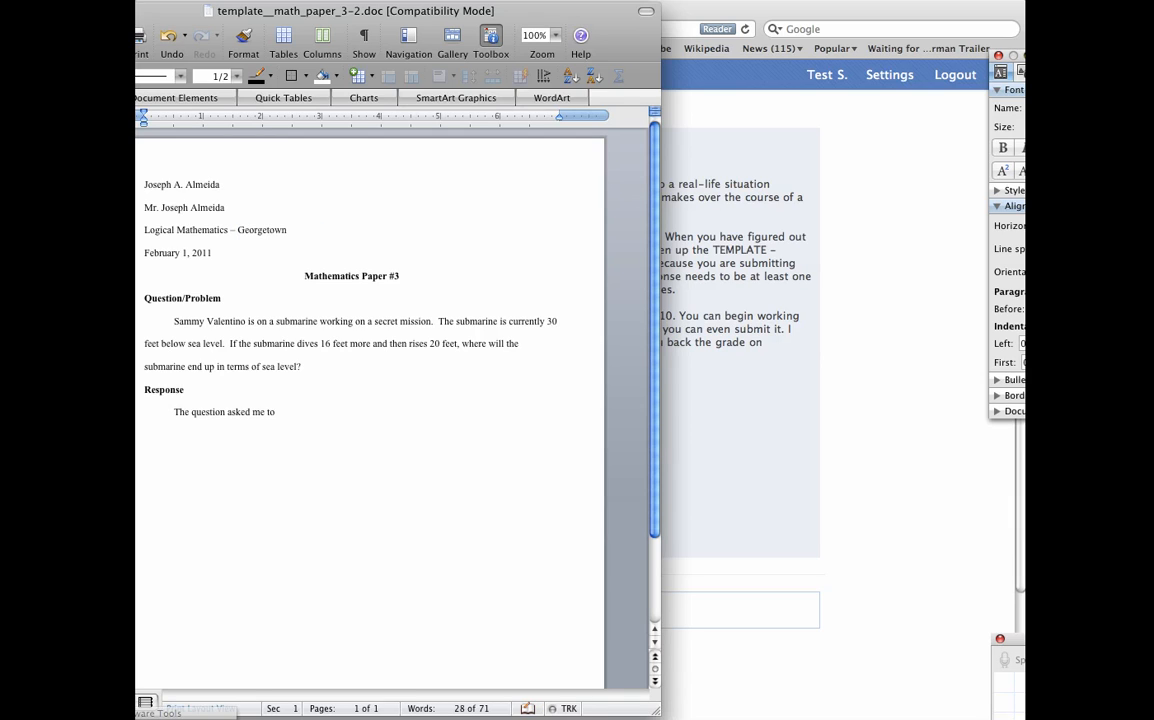
pyautogui.write('University')
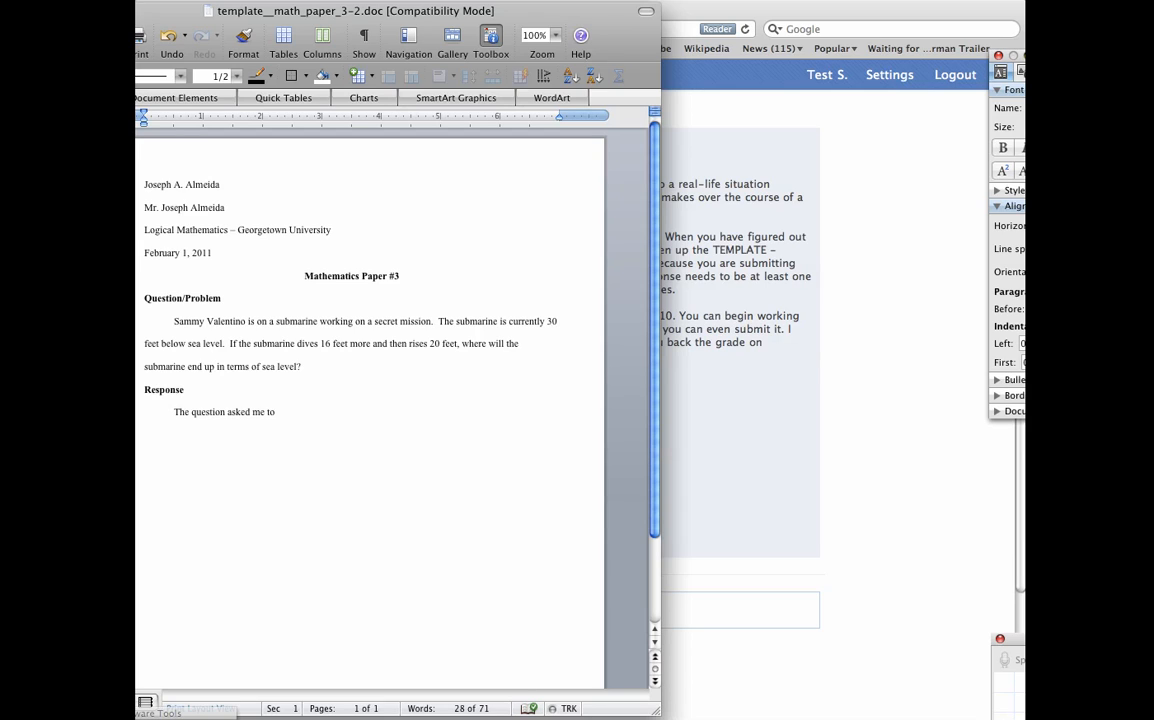
pyautogui.click(332, 230)
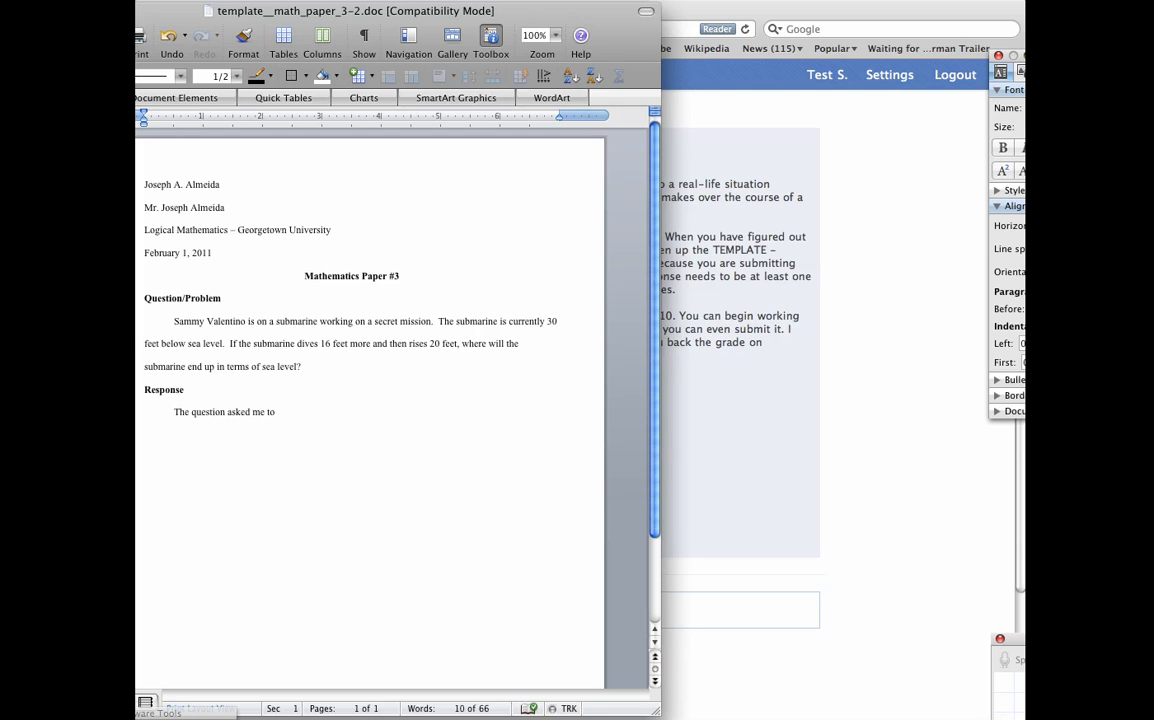
# Continue the Response sentence after 'I would begin' through 'my response.'.
pyautogui.click(331, 230)
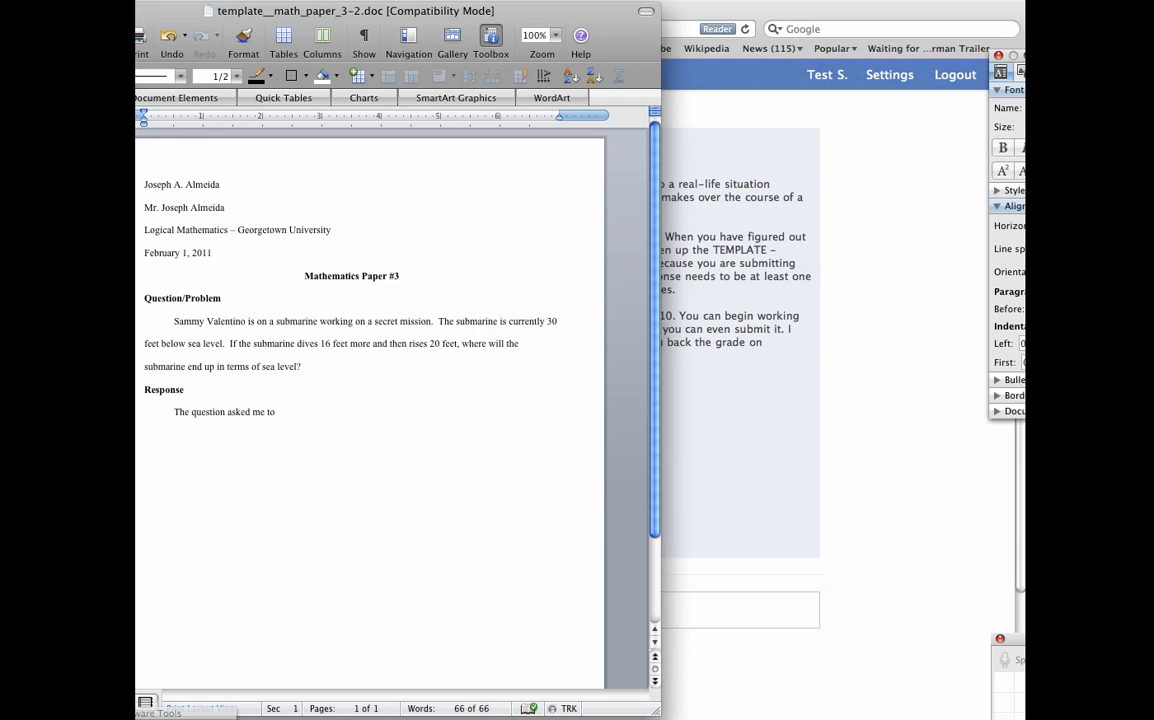
pyautogui.write('and I wor')
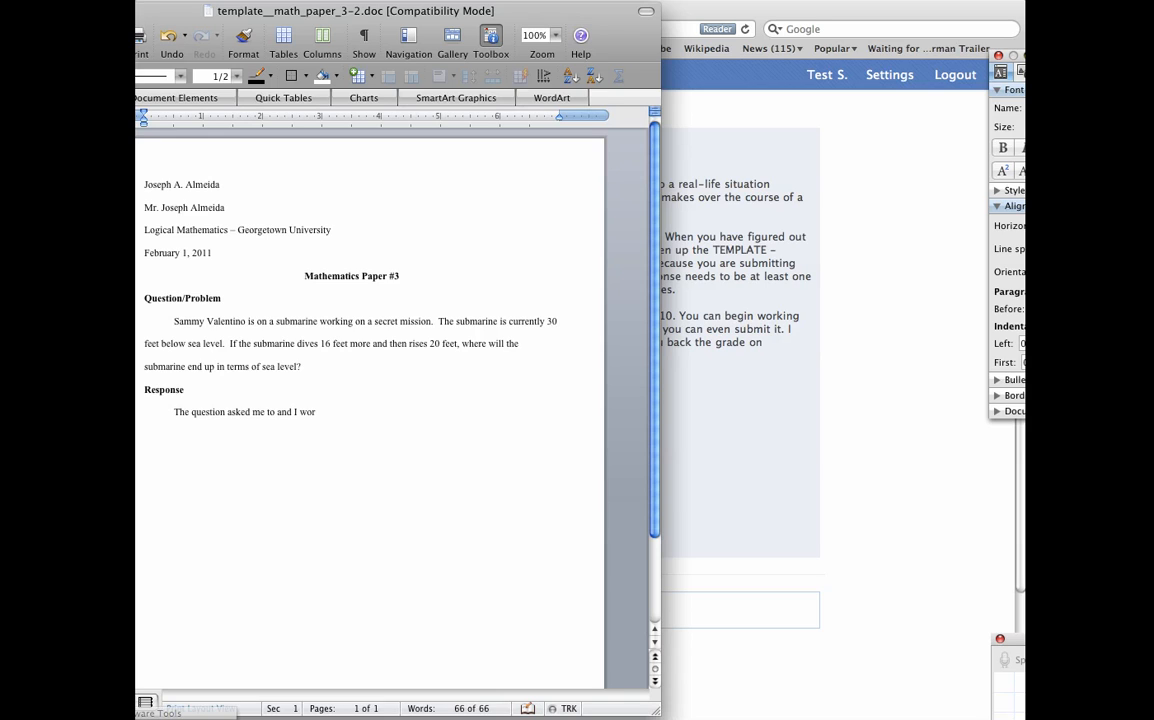
pyautogui.write('wo')
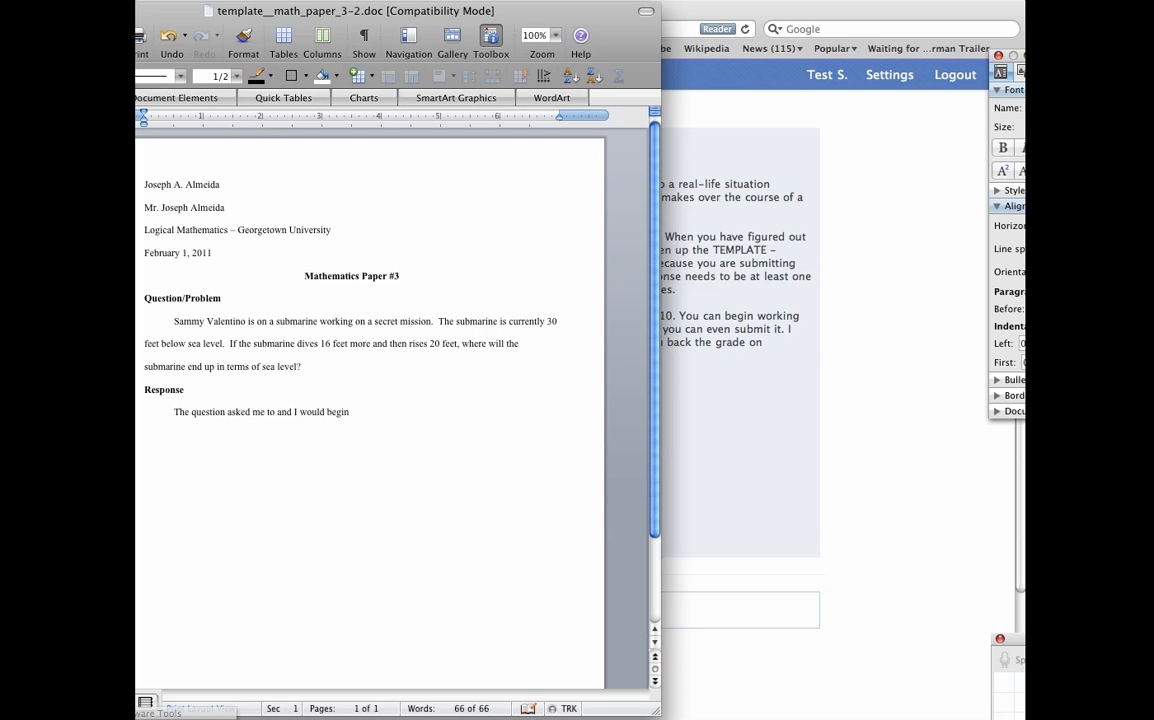
pyautogui.write('tyupong my response.')
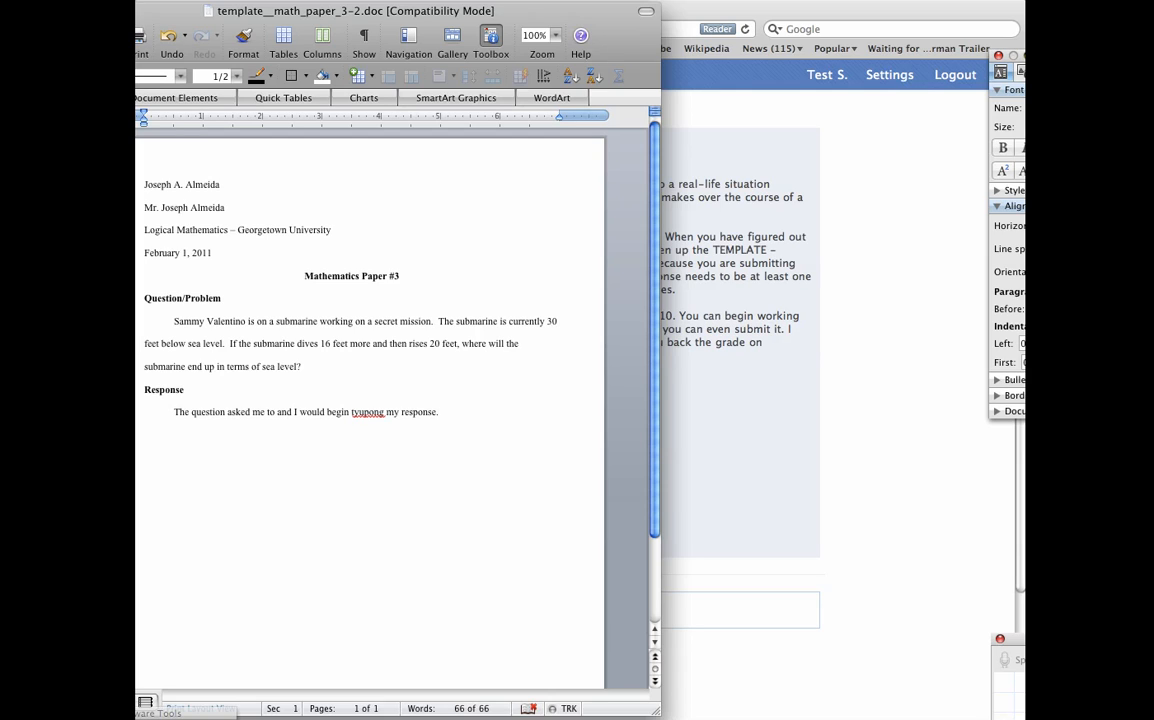
# Correct the misspelled word to 'typing' and add the closing period.
pyautogui.rightClick(367, 411)
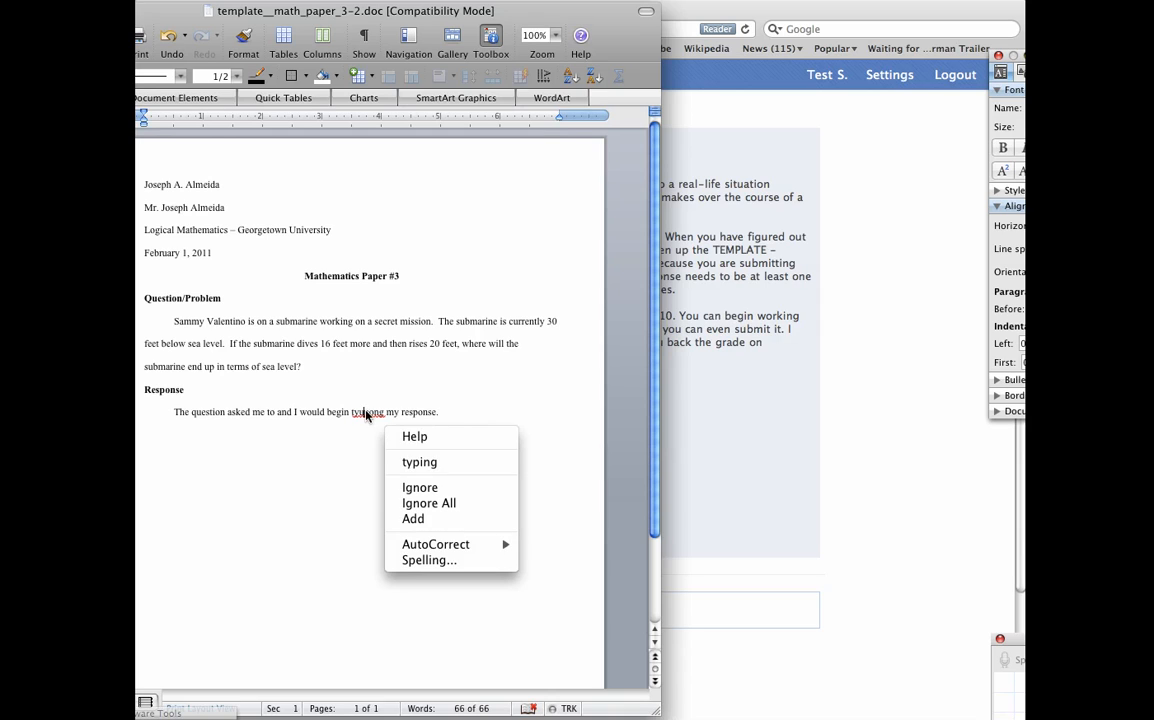
pyautogui.moveTo(419, 461)
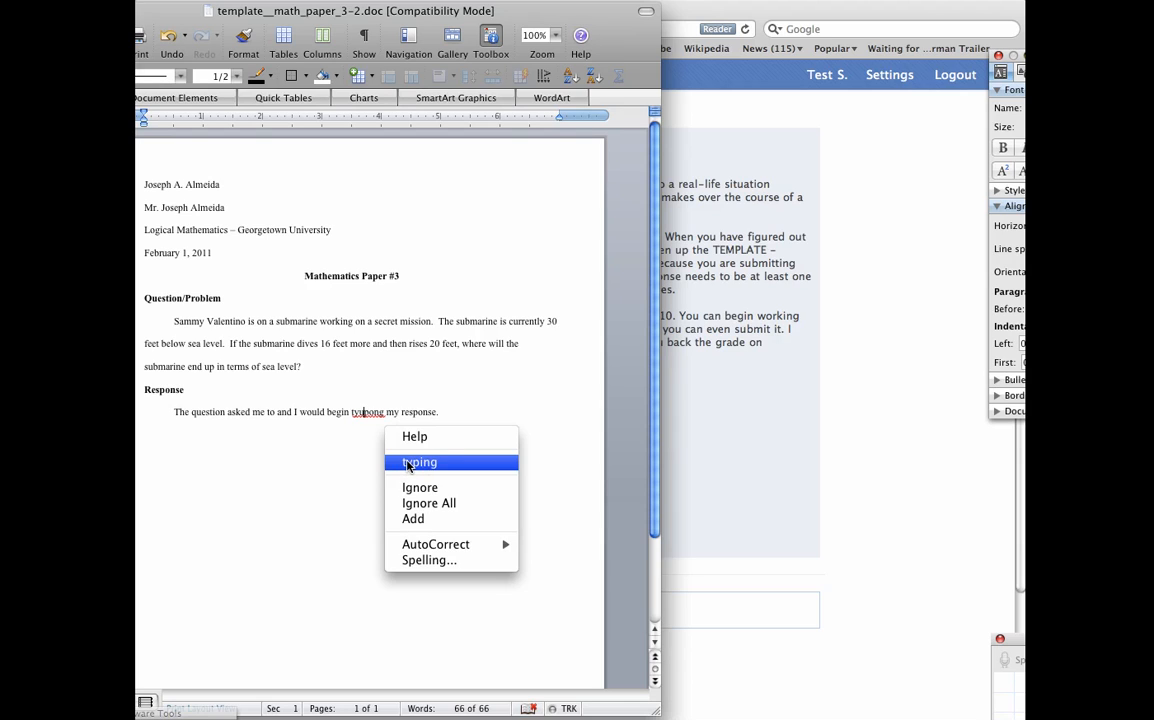
pyautogui.click(419, 462)
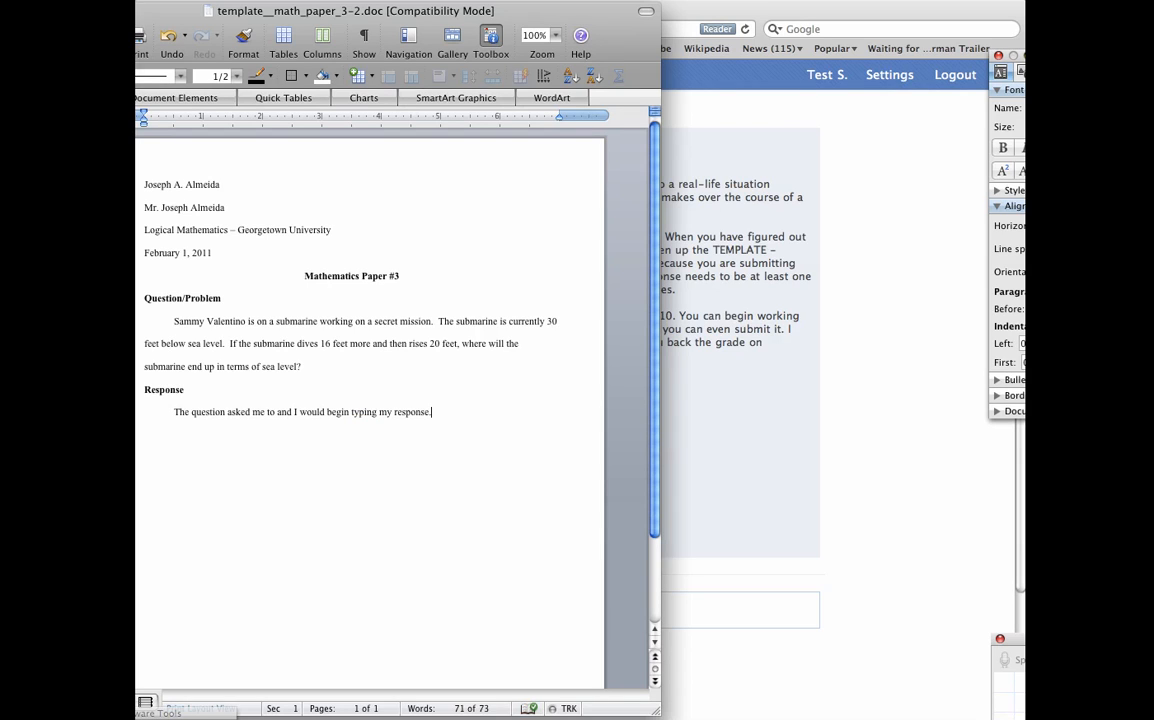
pyautogui.write('.')
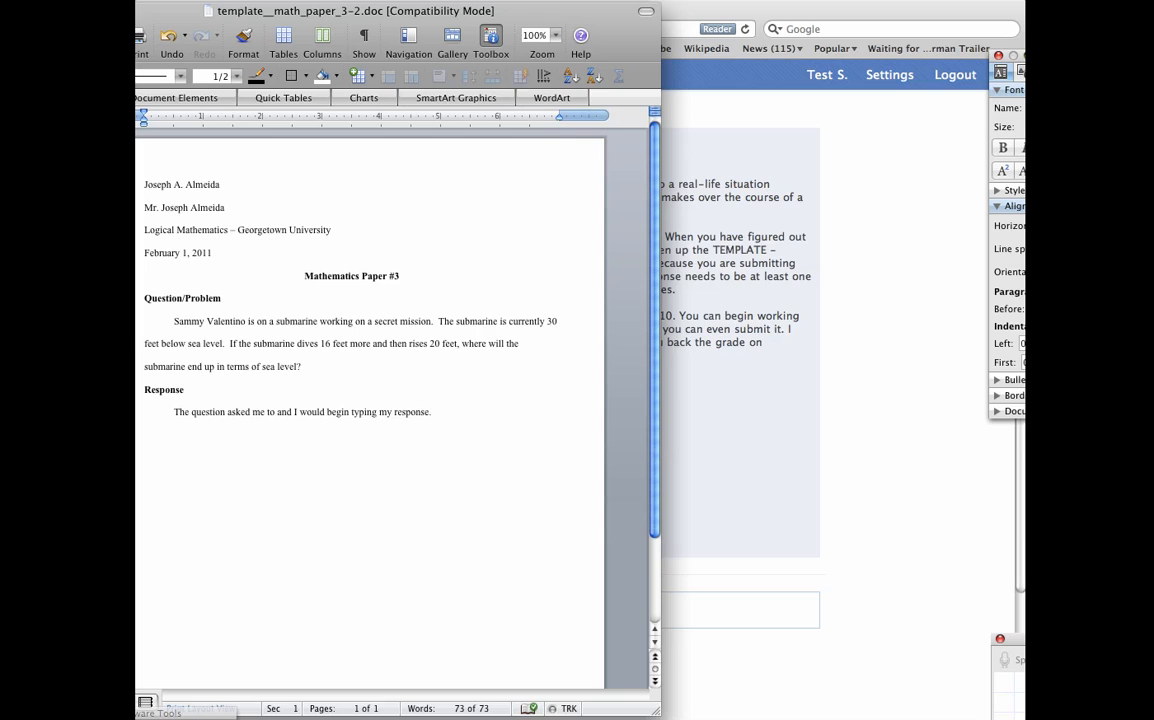
# Add the closing sentence 'I am done with my response.'.
pyautogui.write('1')
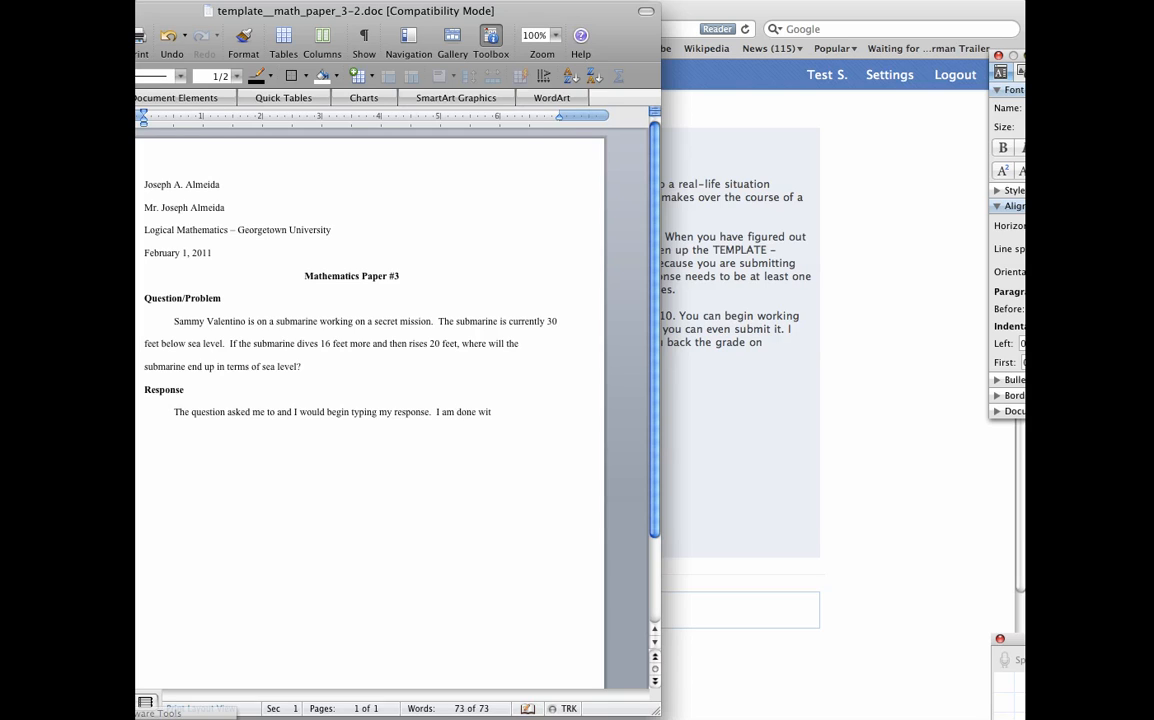
pyautogui.write('h my respons')
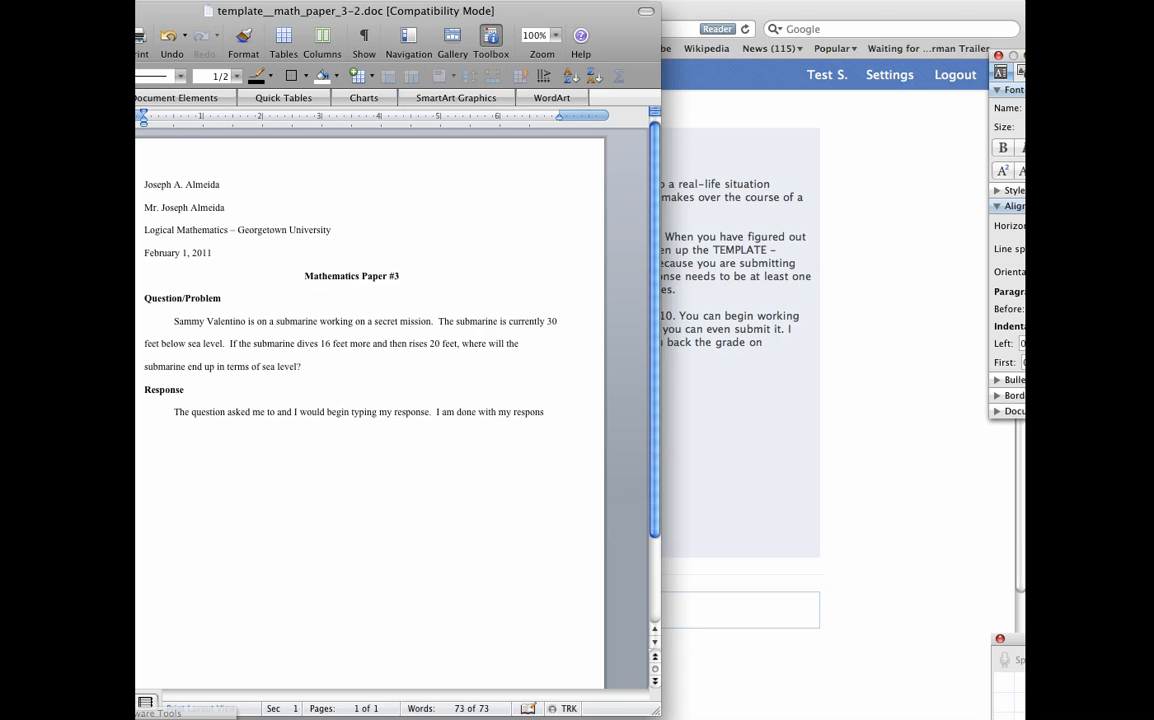
pyautogui.write('e.')
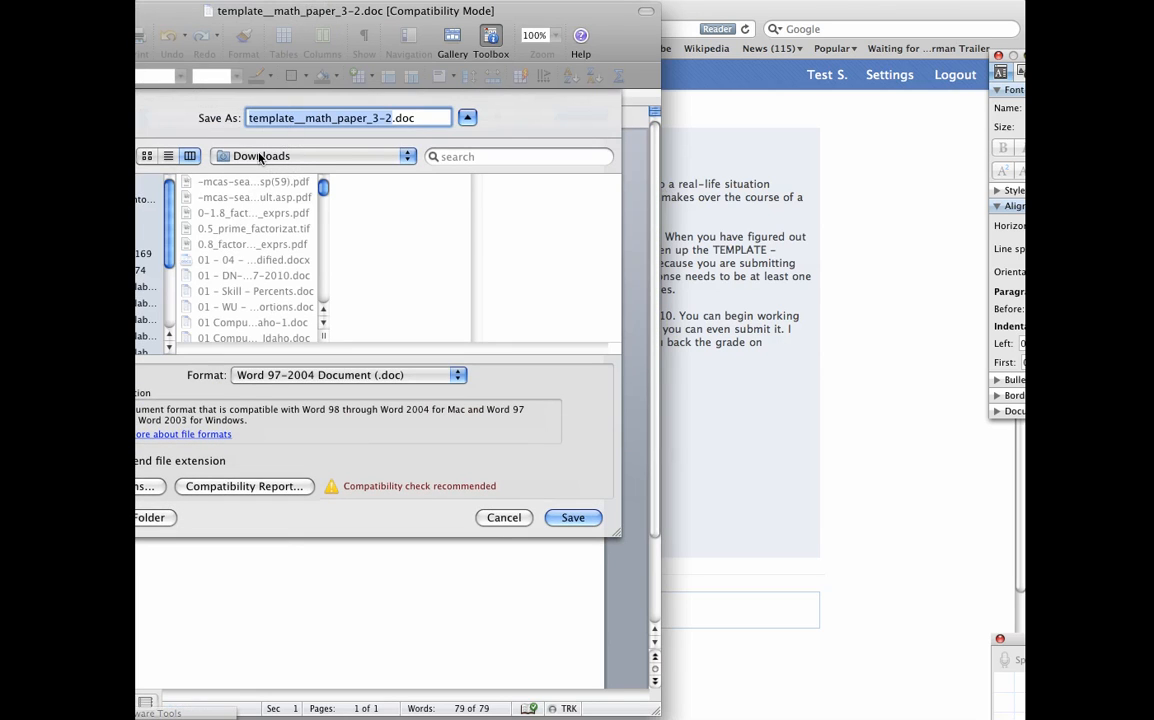
# Change the Save As location from Downloads to the Desktop and select the file name.
pyautogui.click(315, 155)
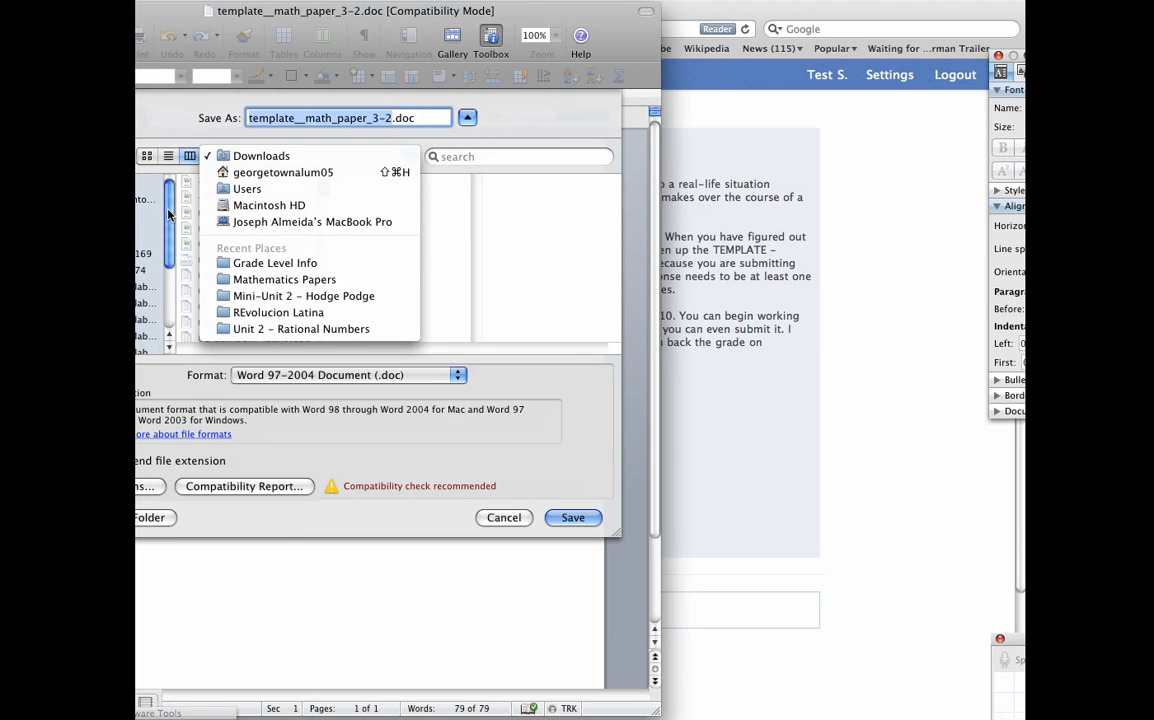
pyautogui.click(269, 205)
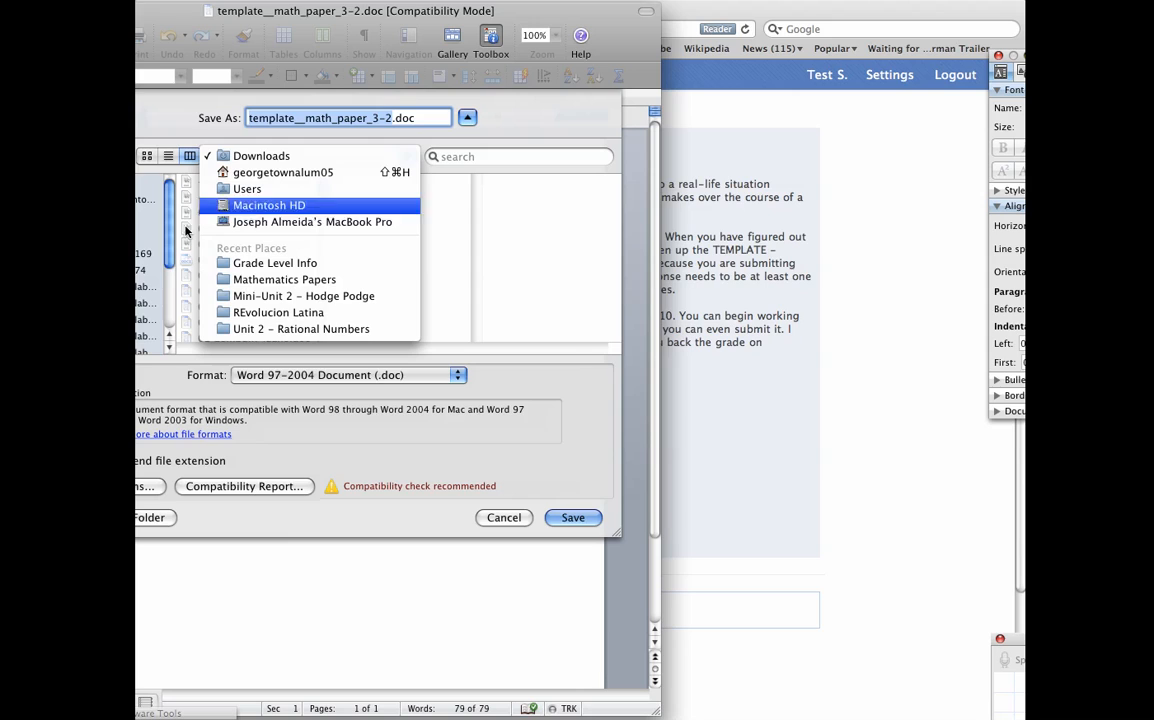
pyautogui.click(261, 156)
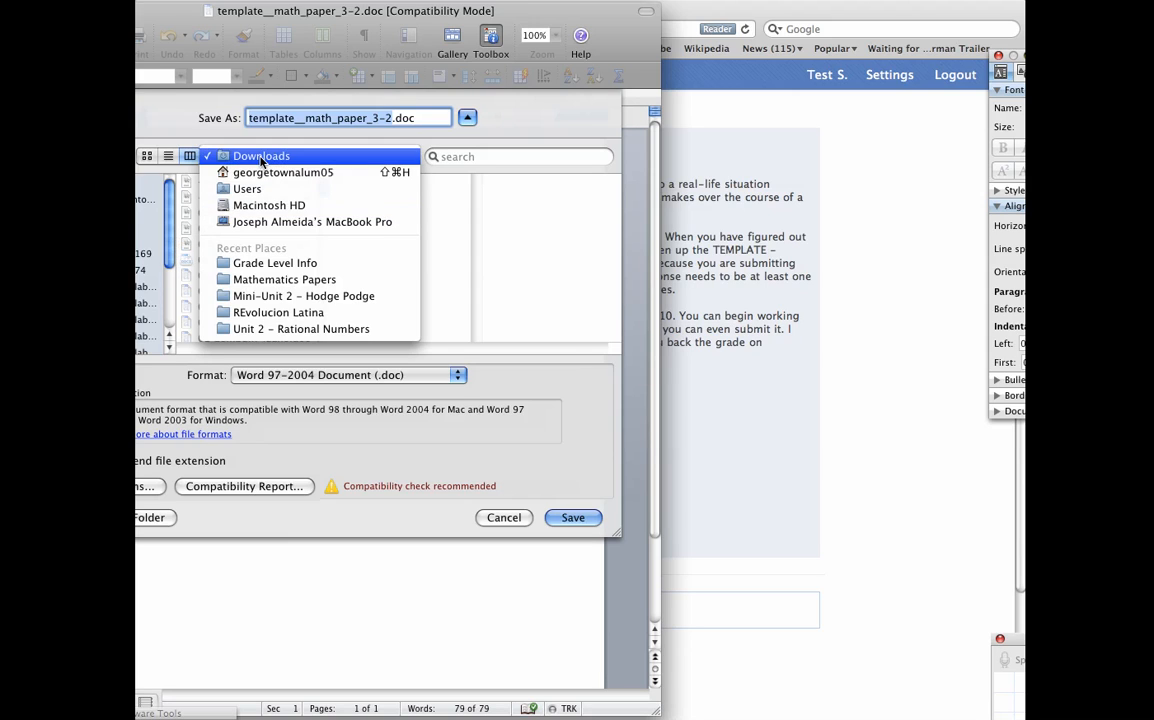
pyautogui.moveTo(242, 160)
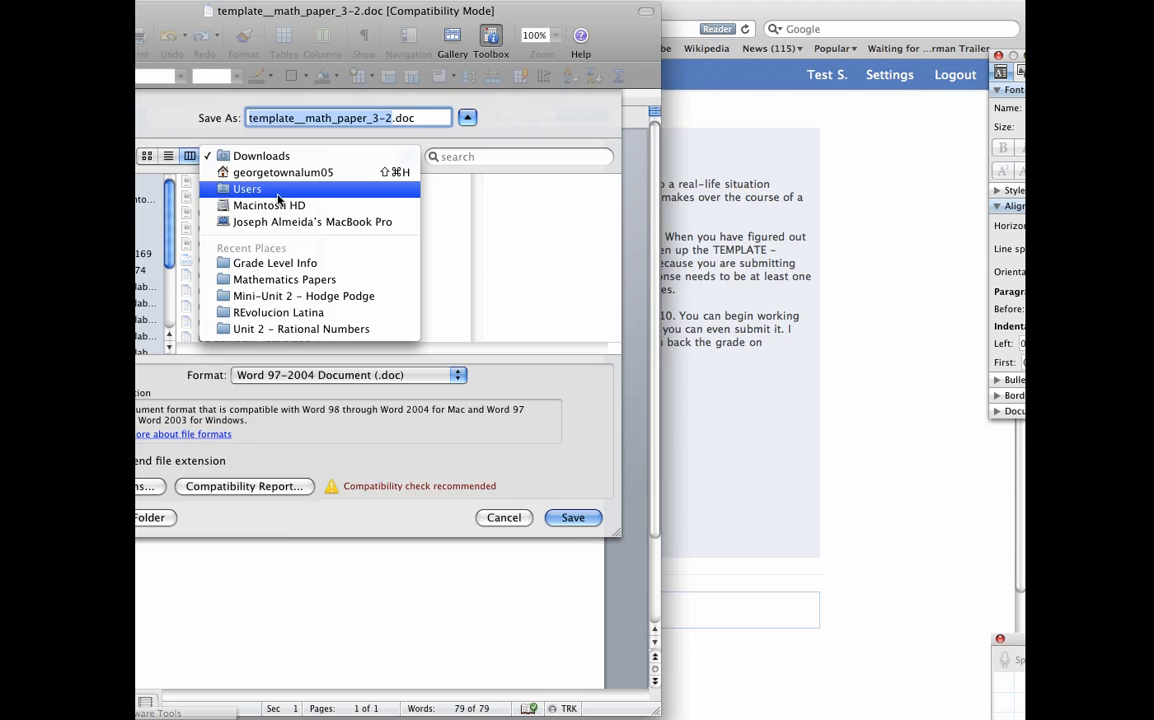
pyautogui.click(275, 262)
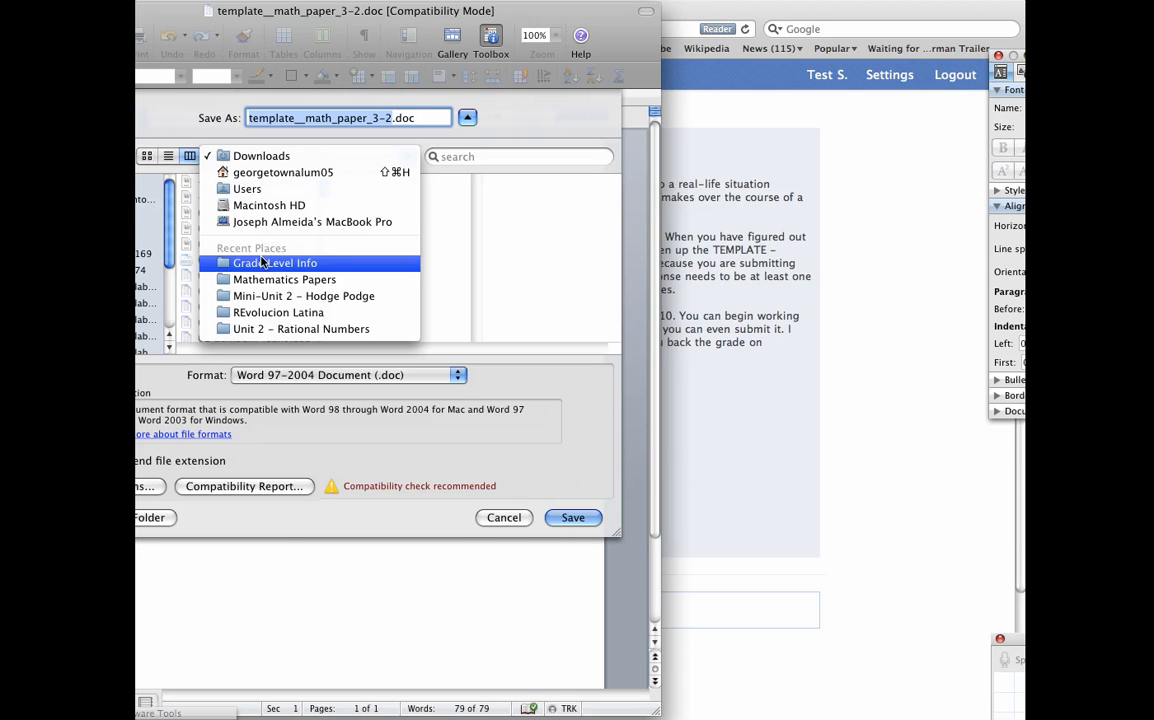
pyautogui.click(247, 188)
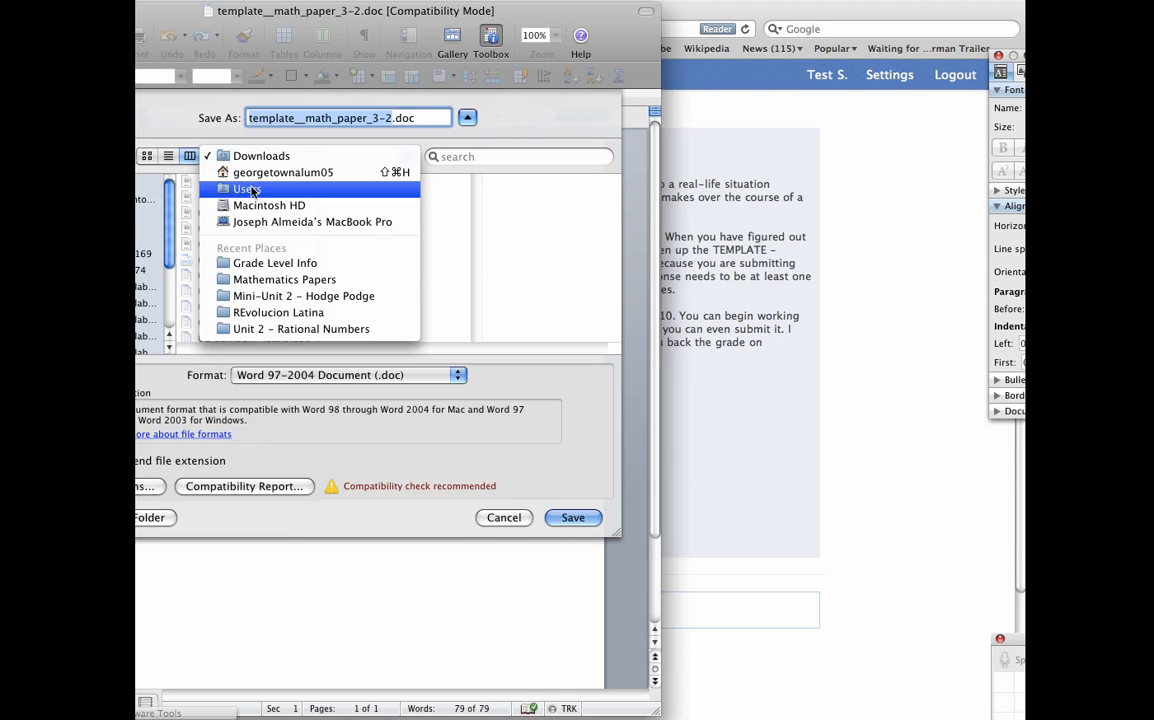
pyautogui.click(261, 155)
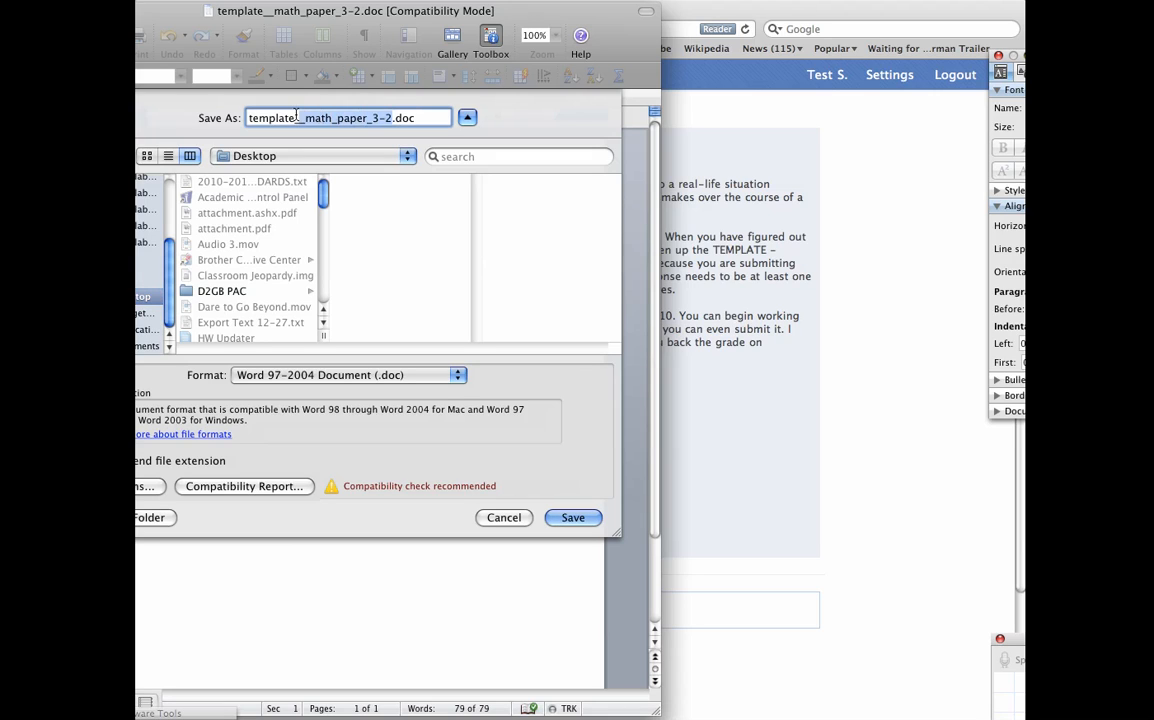
pyautogui.doubleClick(272, 117)
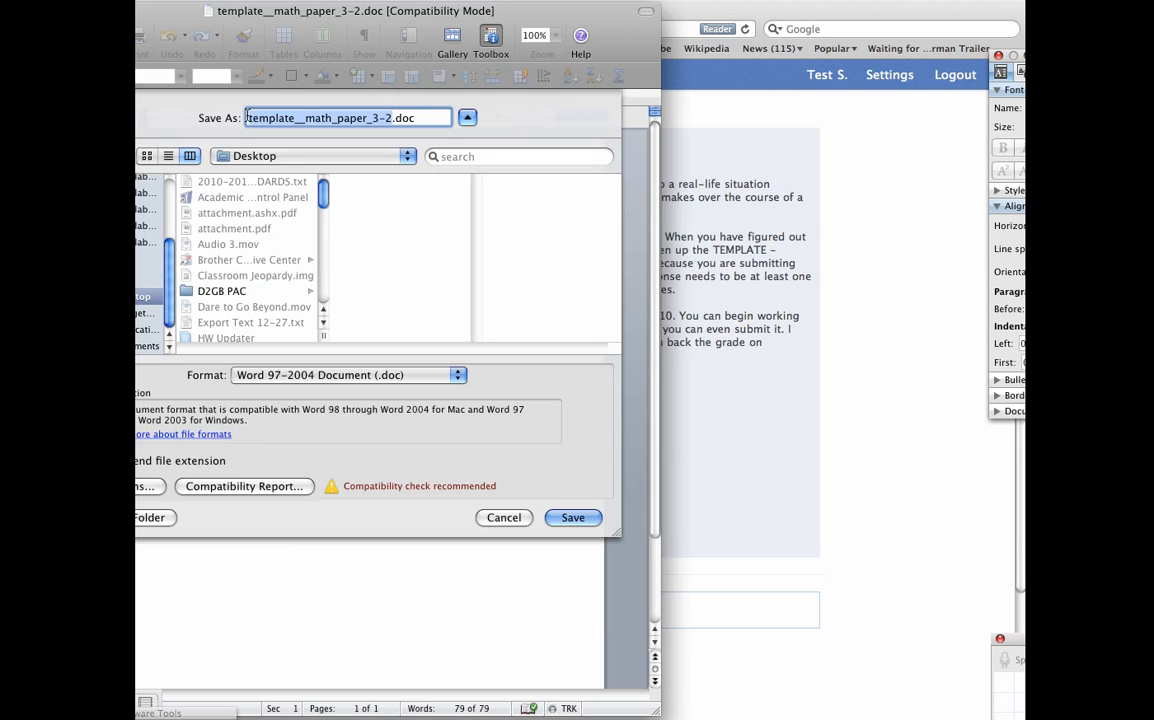
# Save the paper to the Desktop as MP3JAlmeida.doc in Word 97-2004 format.
pyautogui.write('MP3JAlmeida.doc')
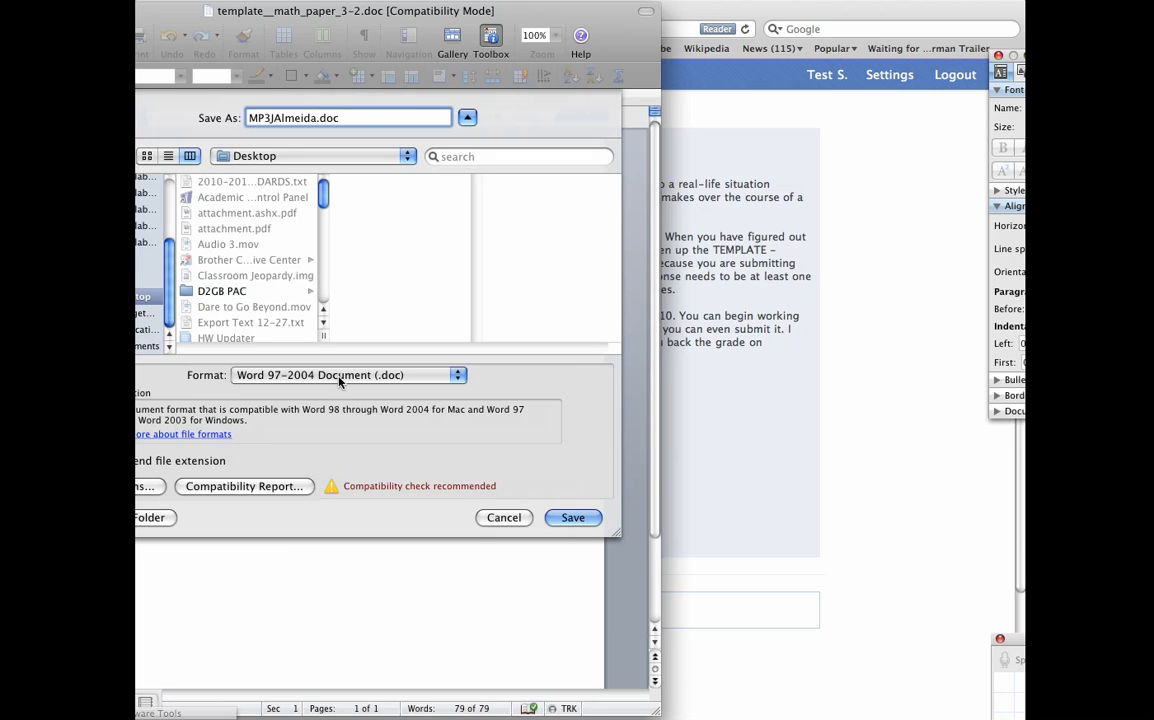
pyautogui.moveTo(384, 380)
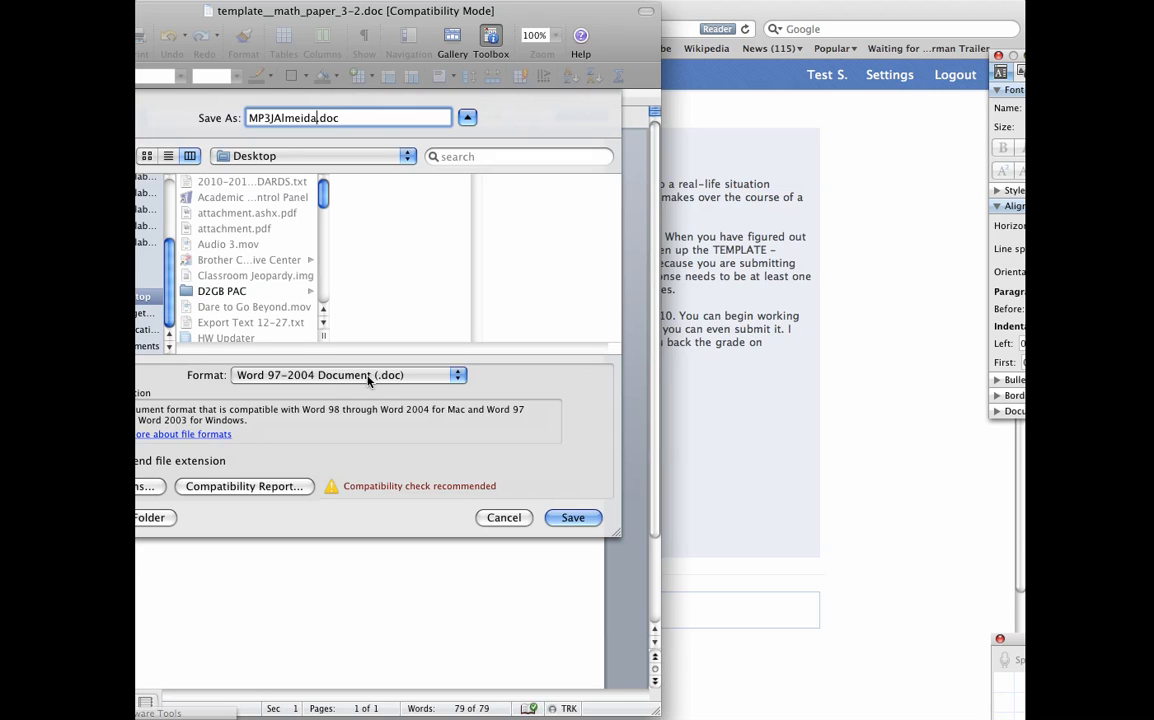
pyautogui.moveTo(558, 510)
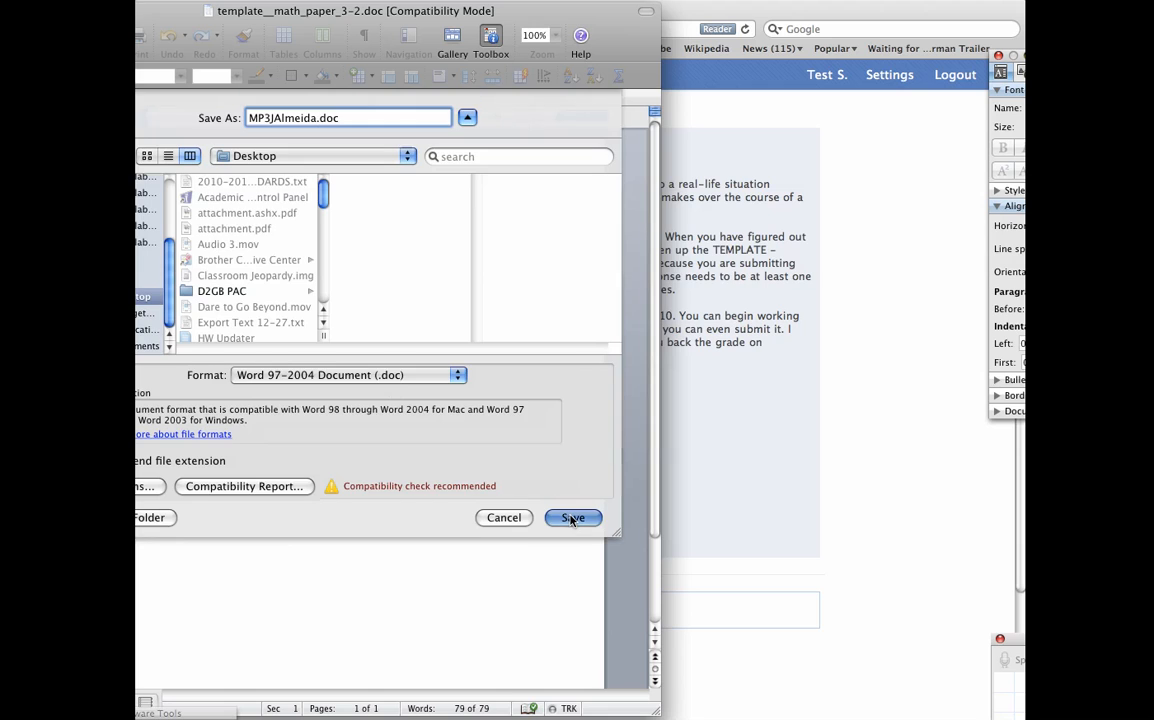
pyautogui.click(573, 517)
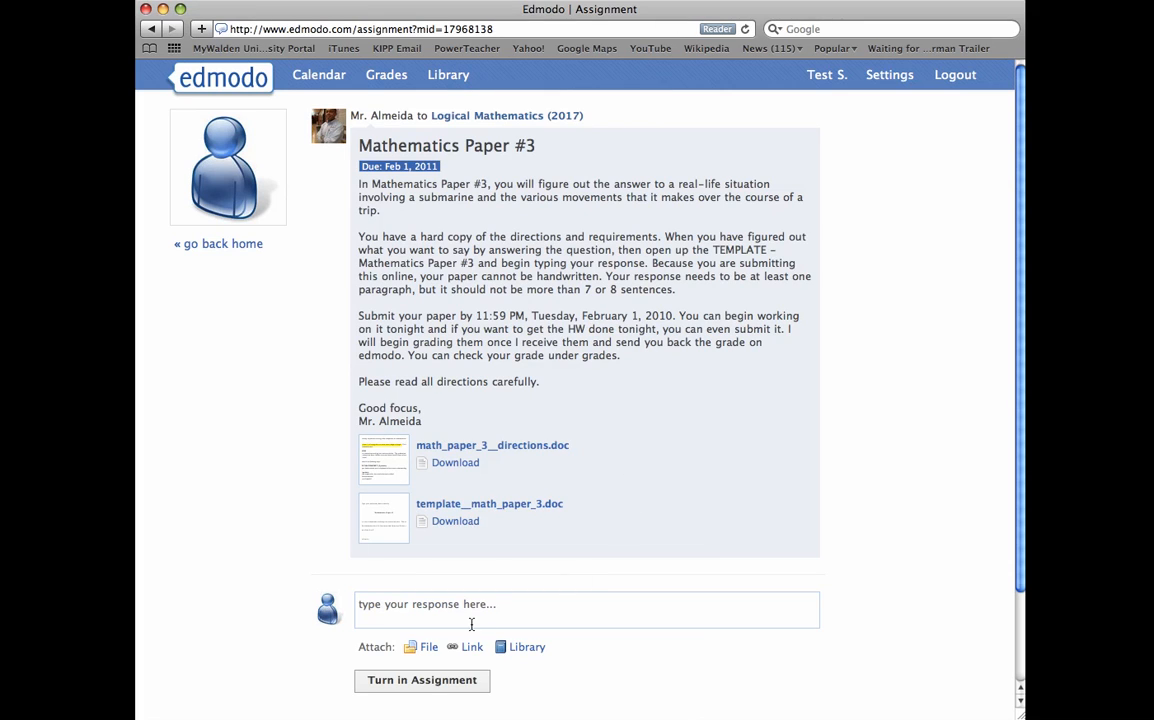
pyautogui.moveTo(446, 615)
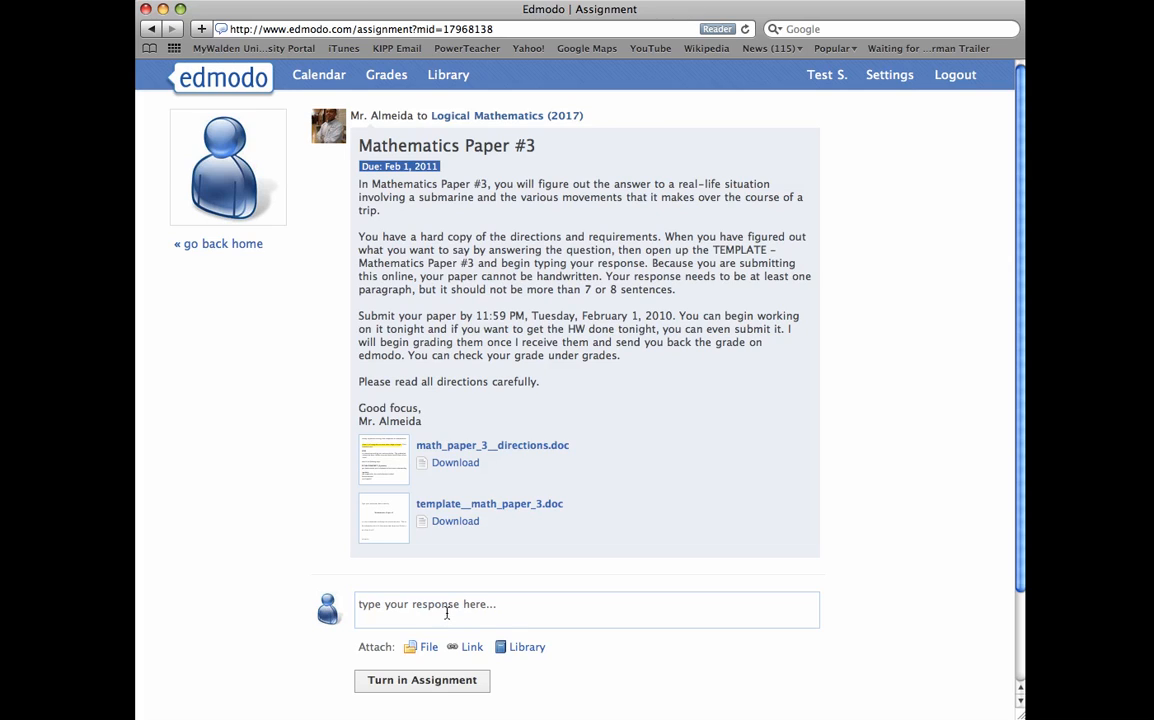
pyautogui.moveTo(425, 647)
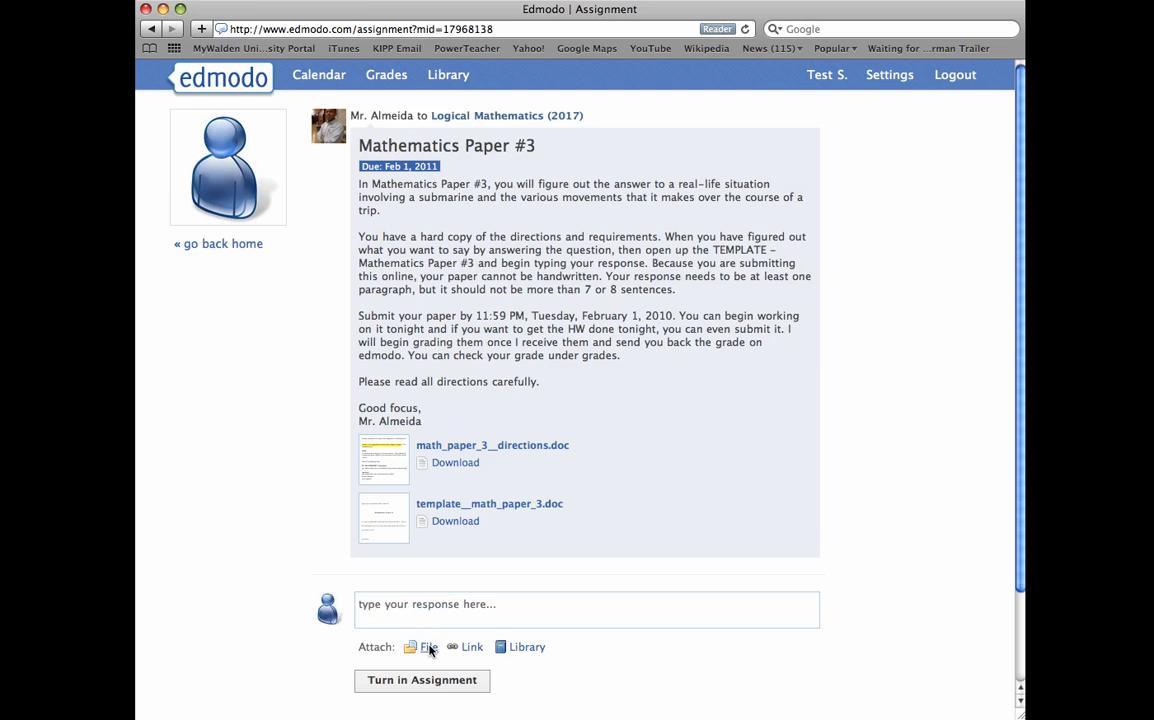
pyautogui.click(429, 647)
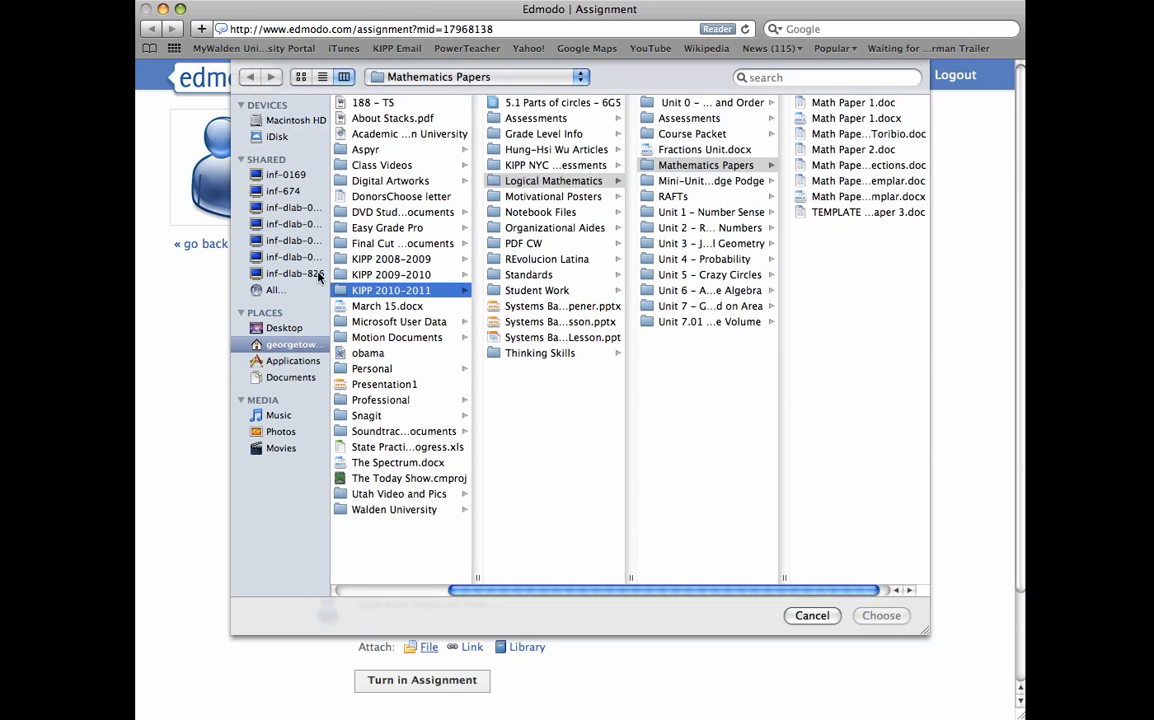
pyautogui.click(285, 327)
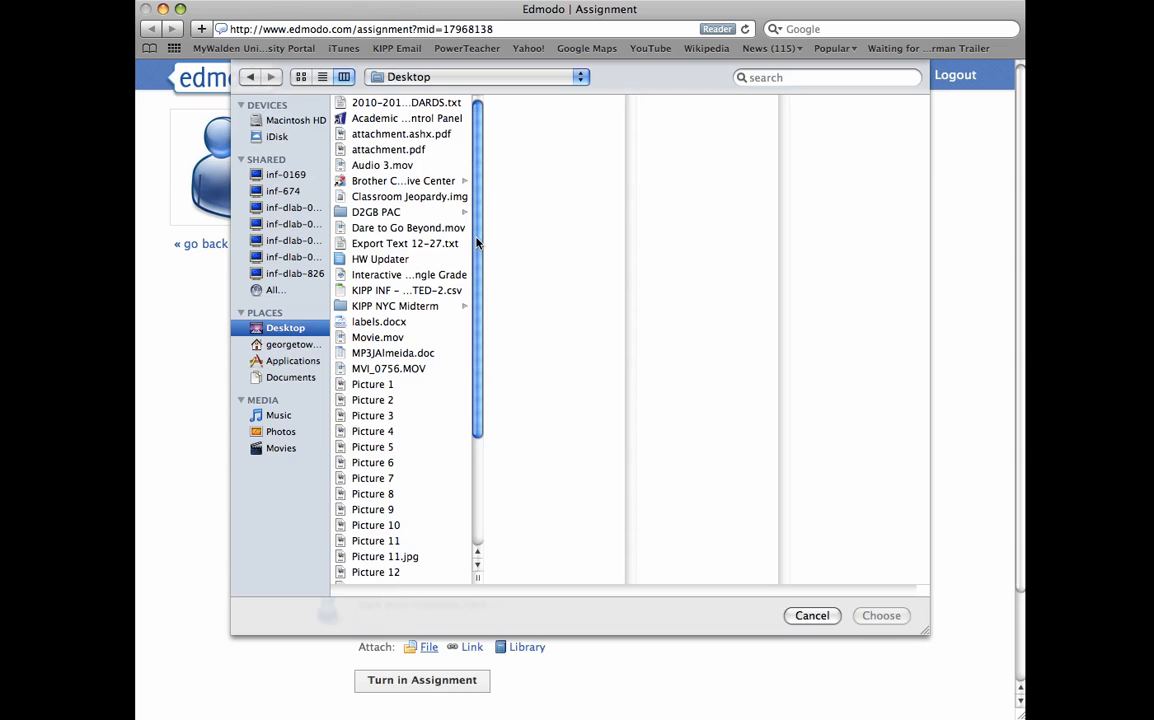
pyautogui.click(393, 352)
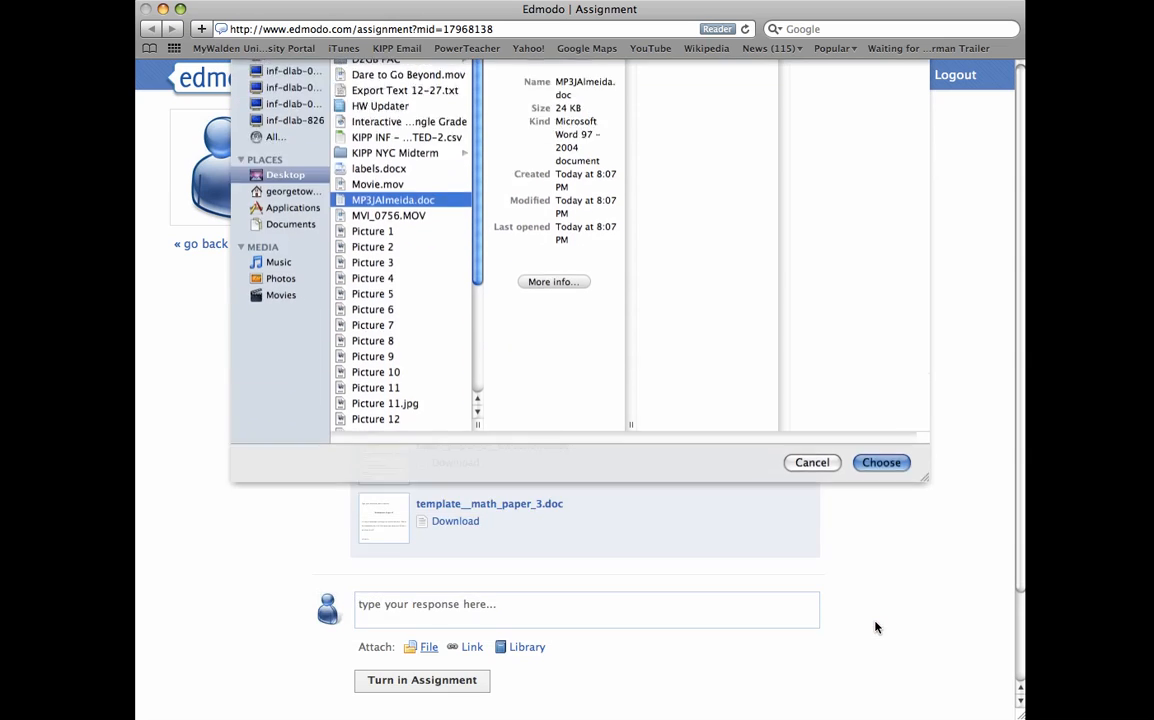
pyautogui.click(880, 462)
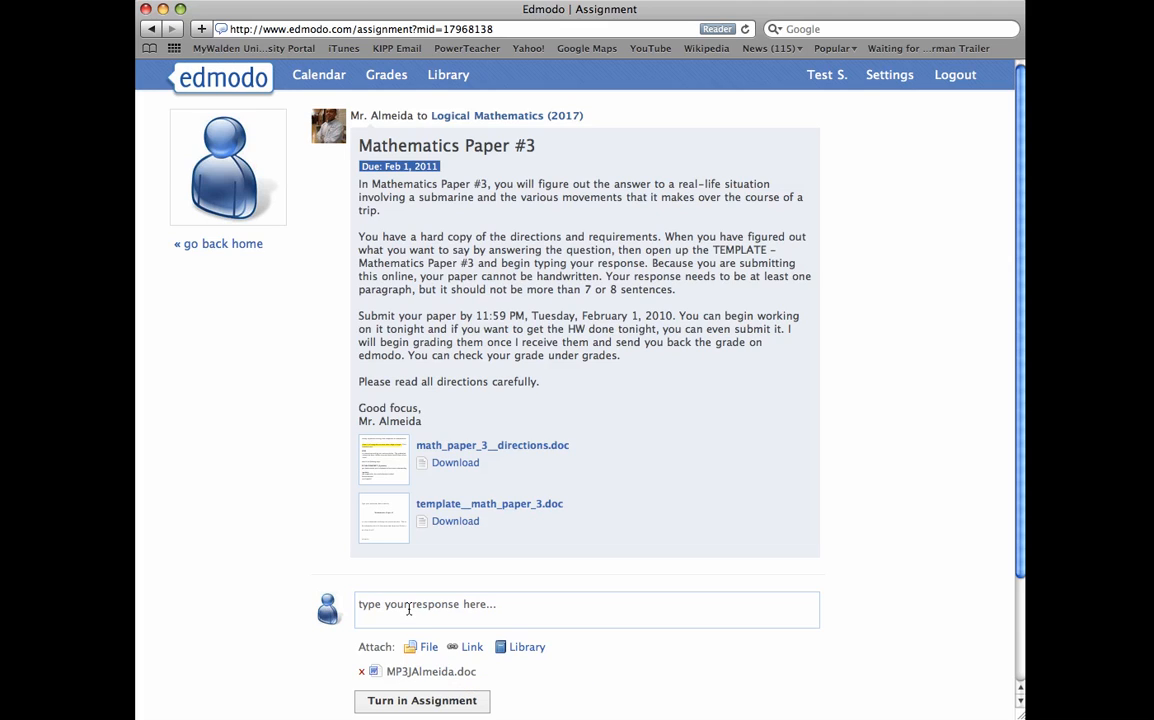
# Add a comment ending 'Can we submit more math papers?' and turn in Mathematics Paper #3.
pyautogui.write('T')
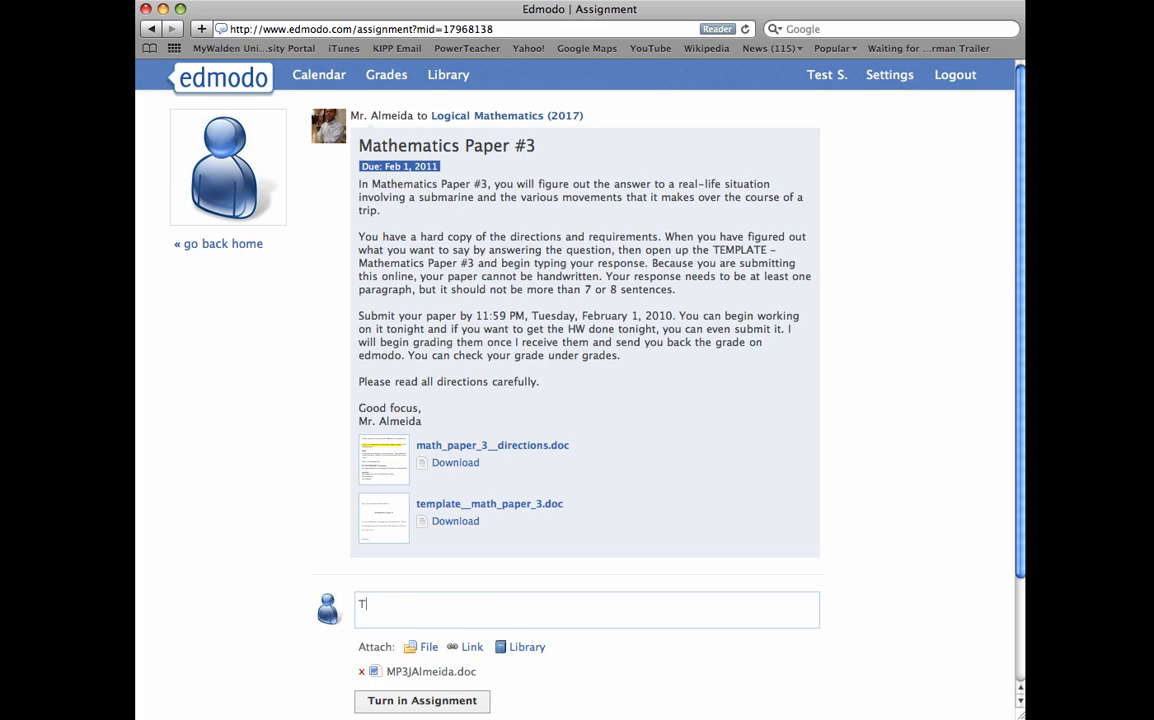
pyautogui.write('his assignment was coo')
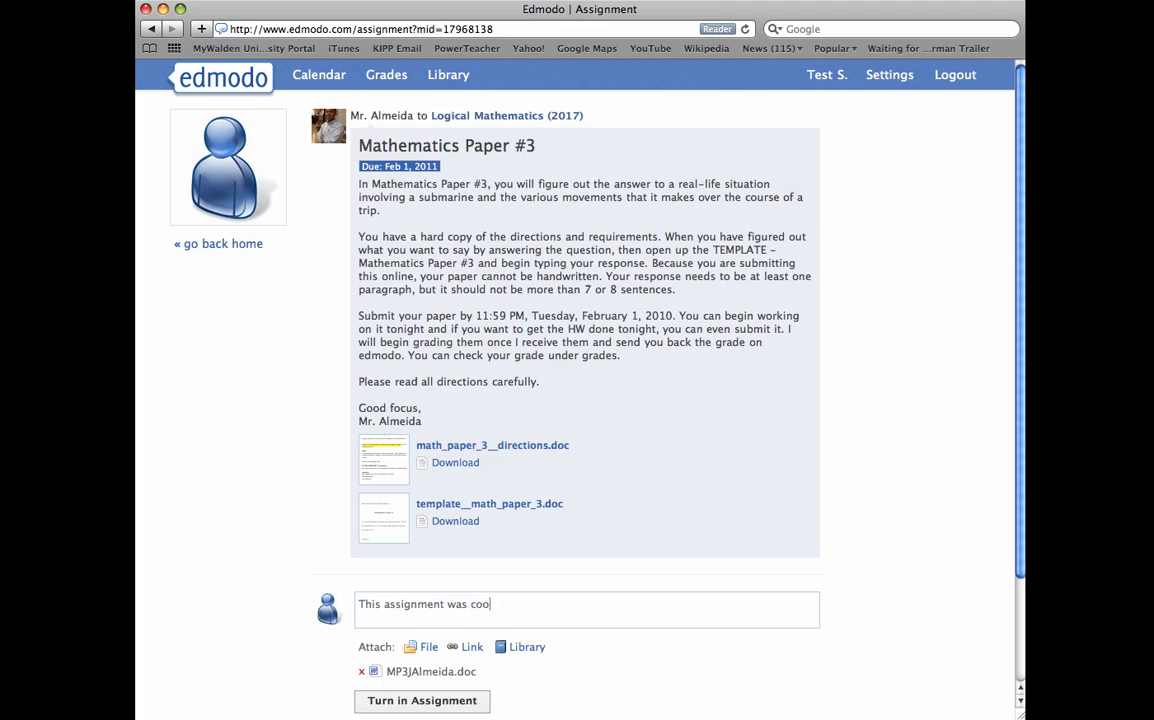
pyautogui.write('l! Ca')
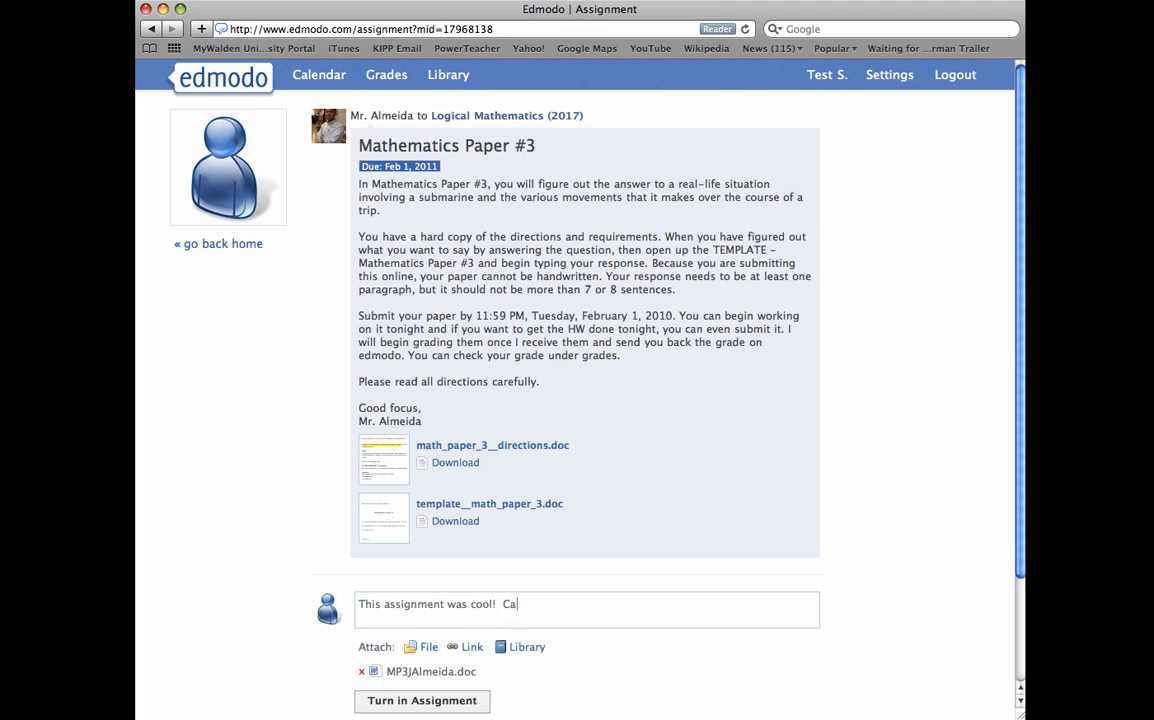
pyautogui.write('n we')
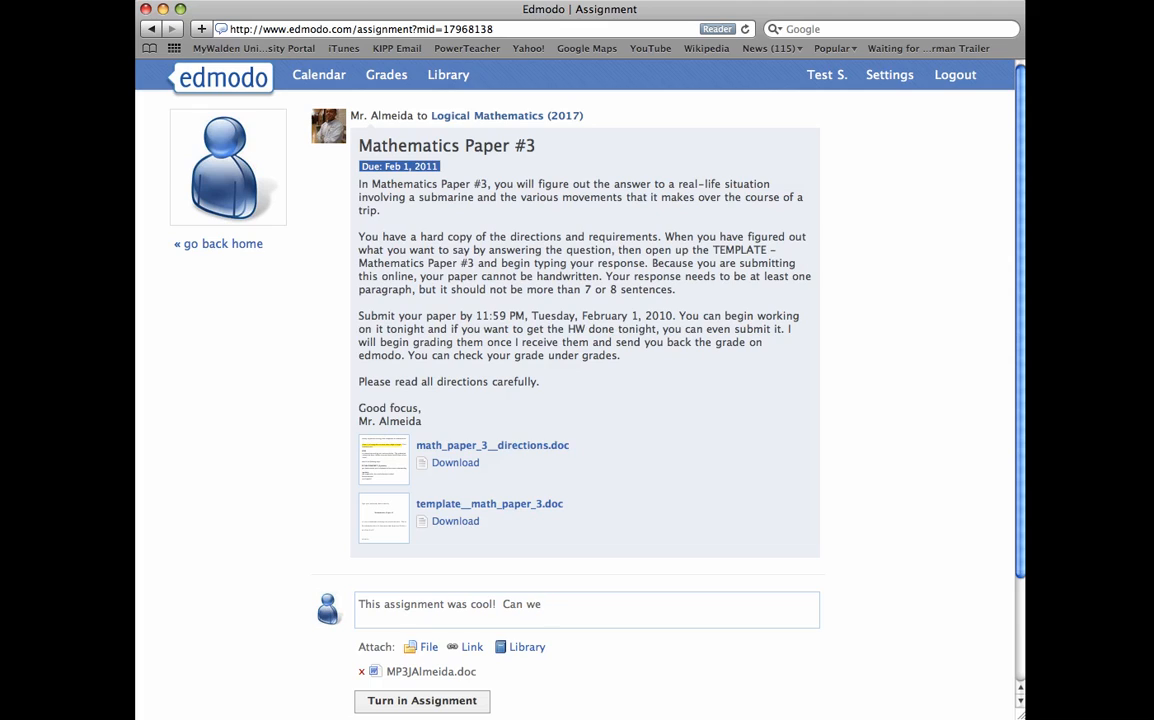
pyautogui.write('submit')
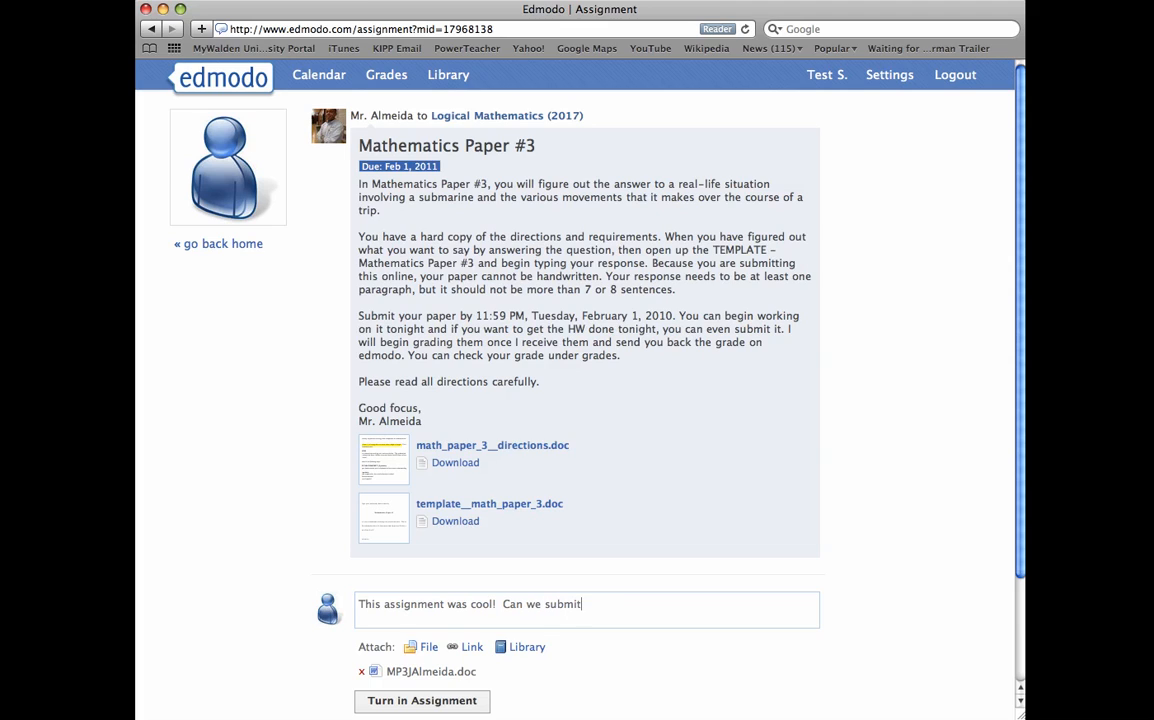
pyautogui.write('more')
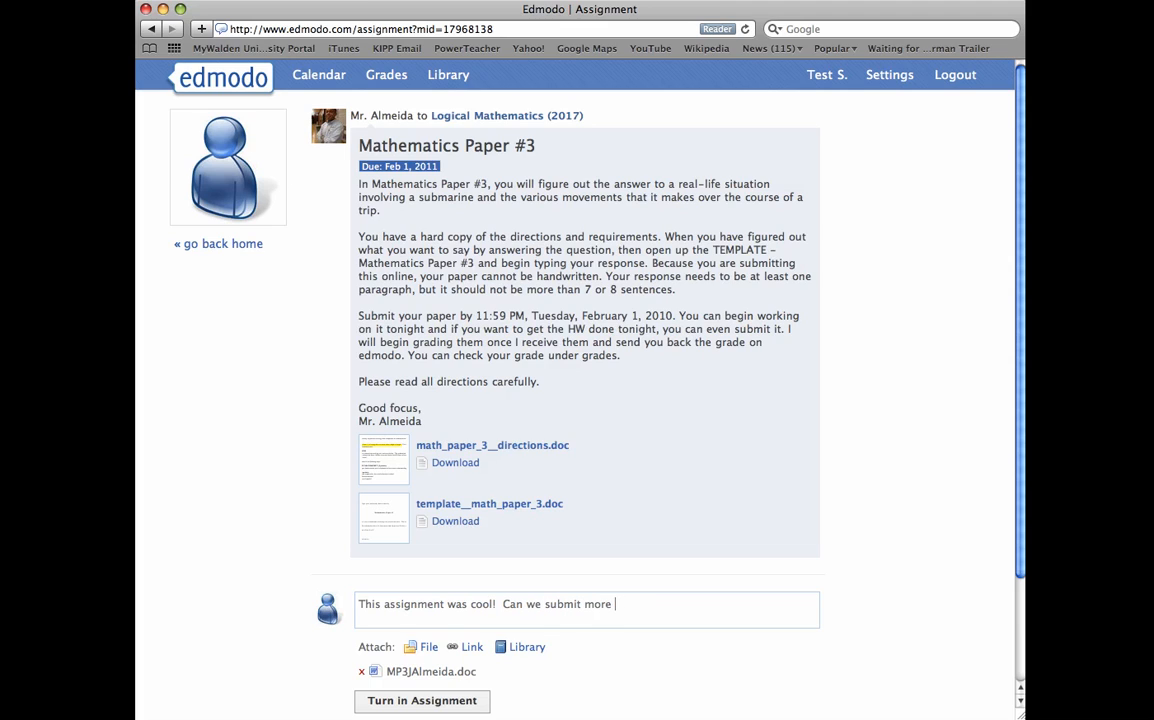
pyautogui.write('math pape')
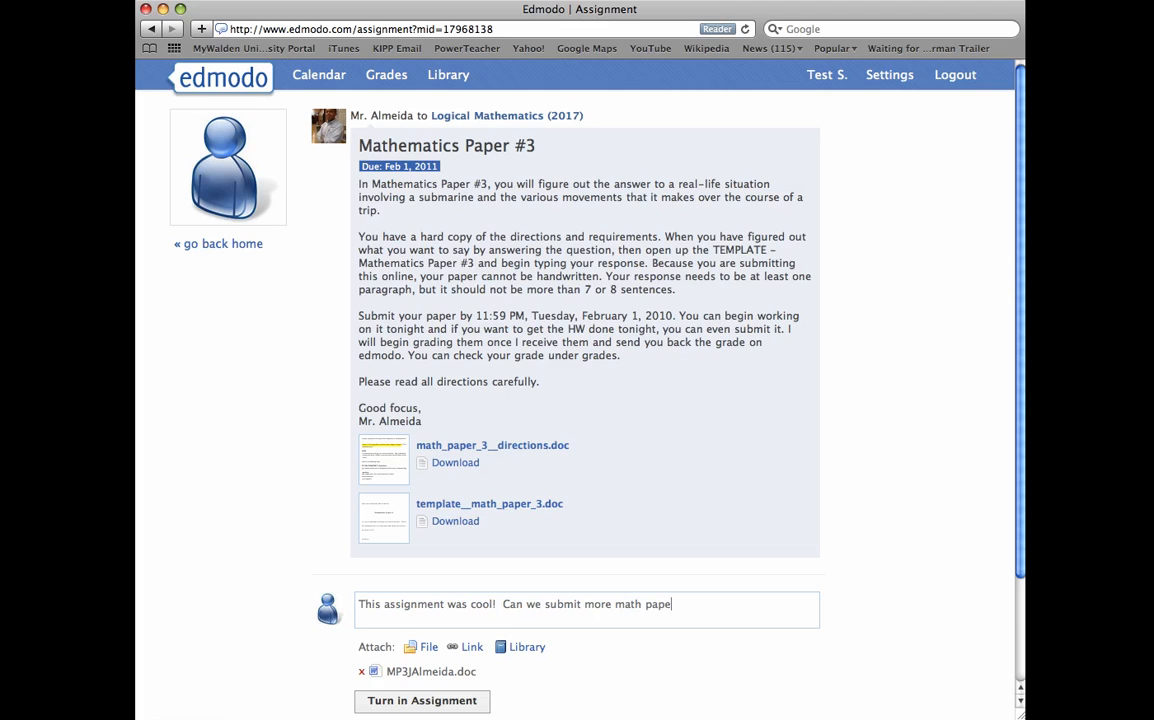
pyautogui.write('rs?')
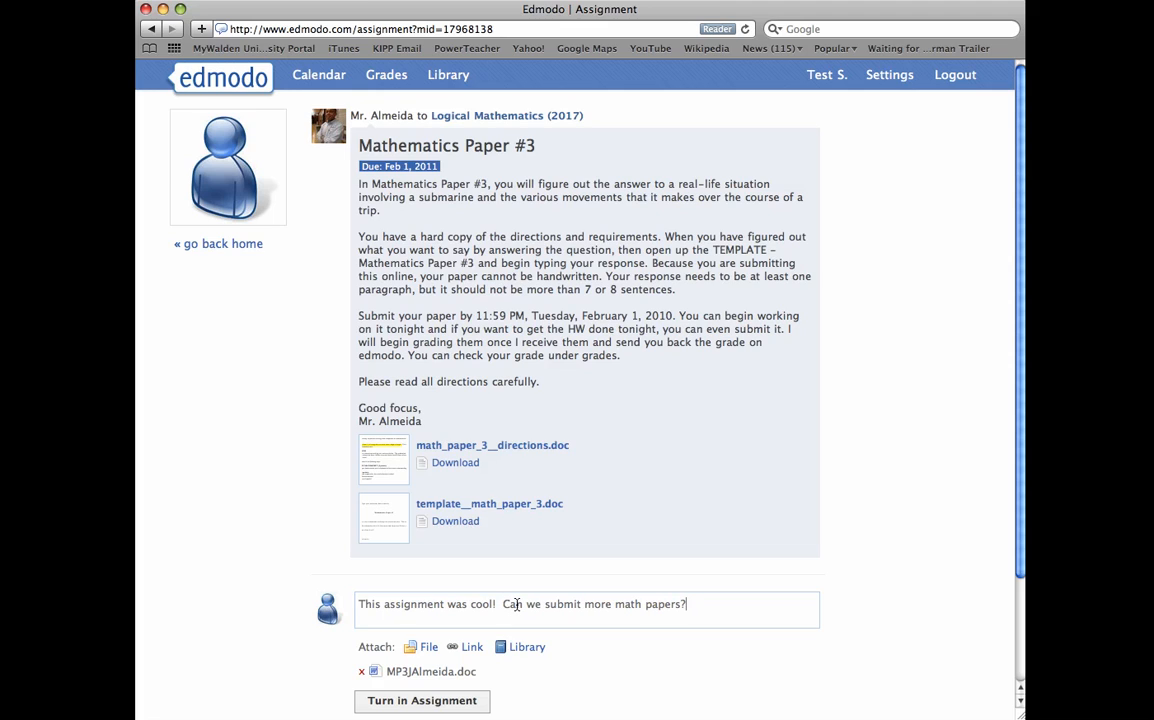
pyautogui.click(421, 700)
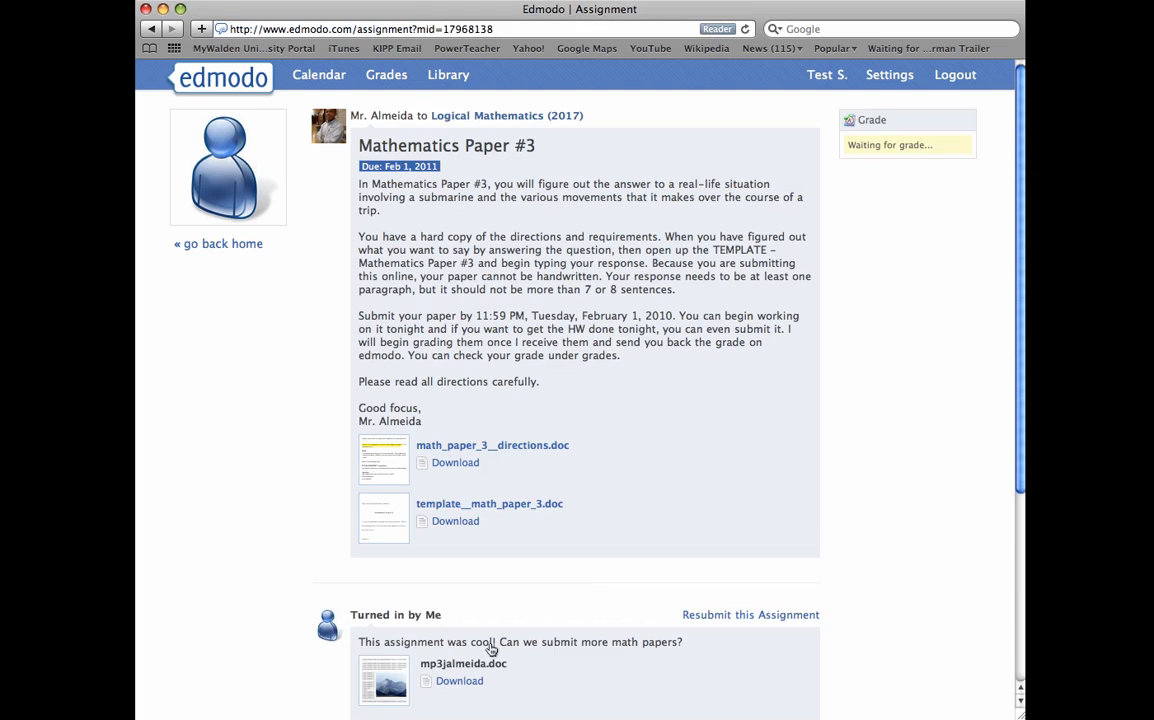
pyautogui.scroll(-3)
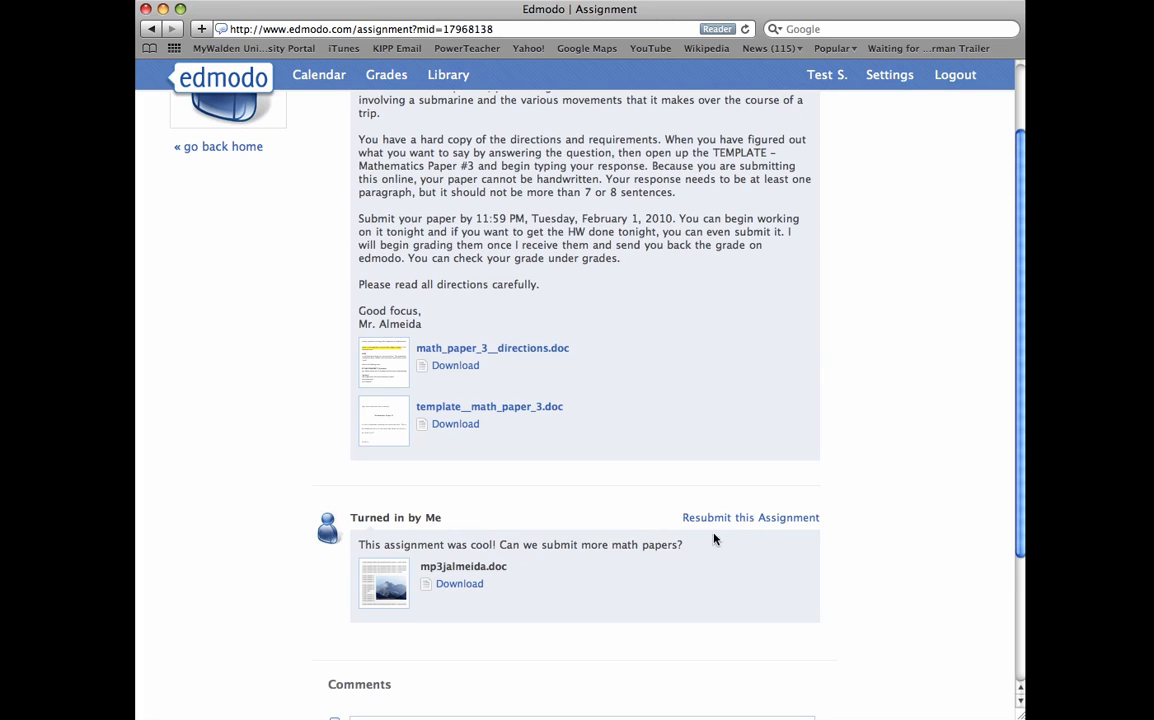
pyautogui.moveTo(440, 578)
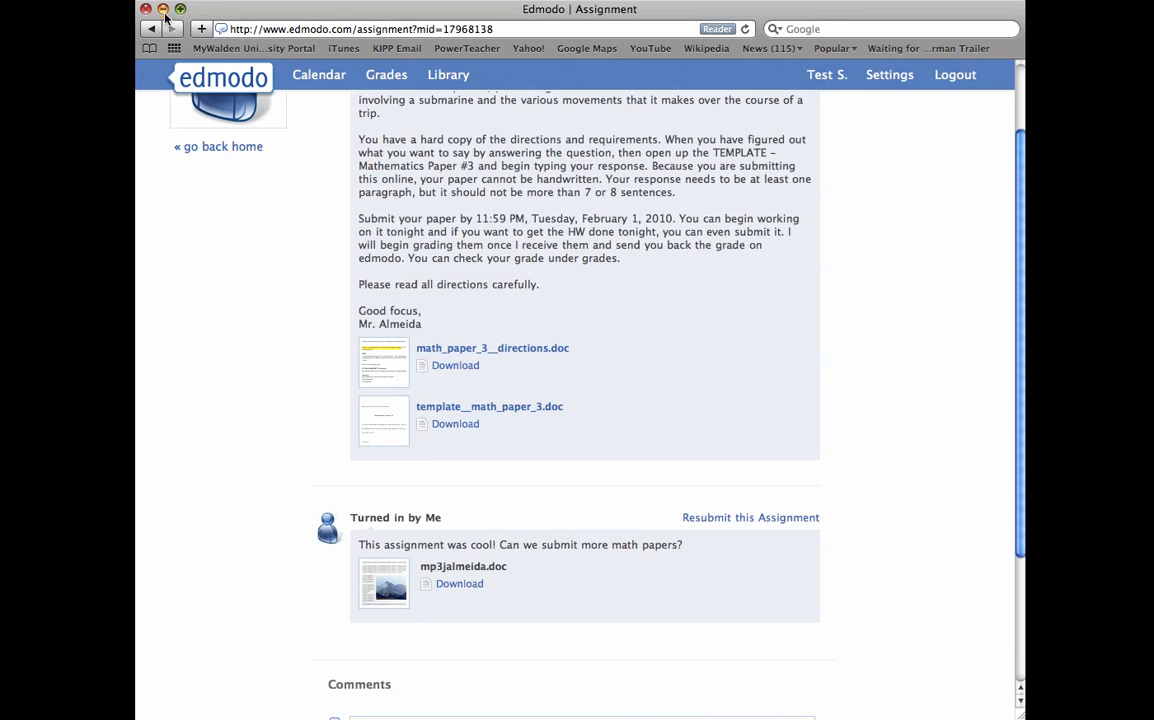
pyautogui.moveTo(396, 570)
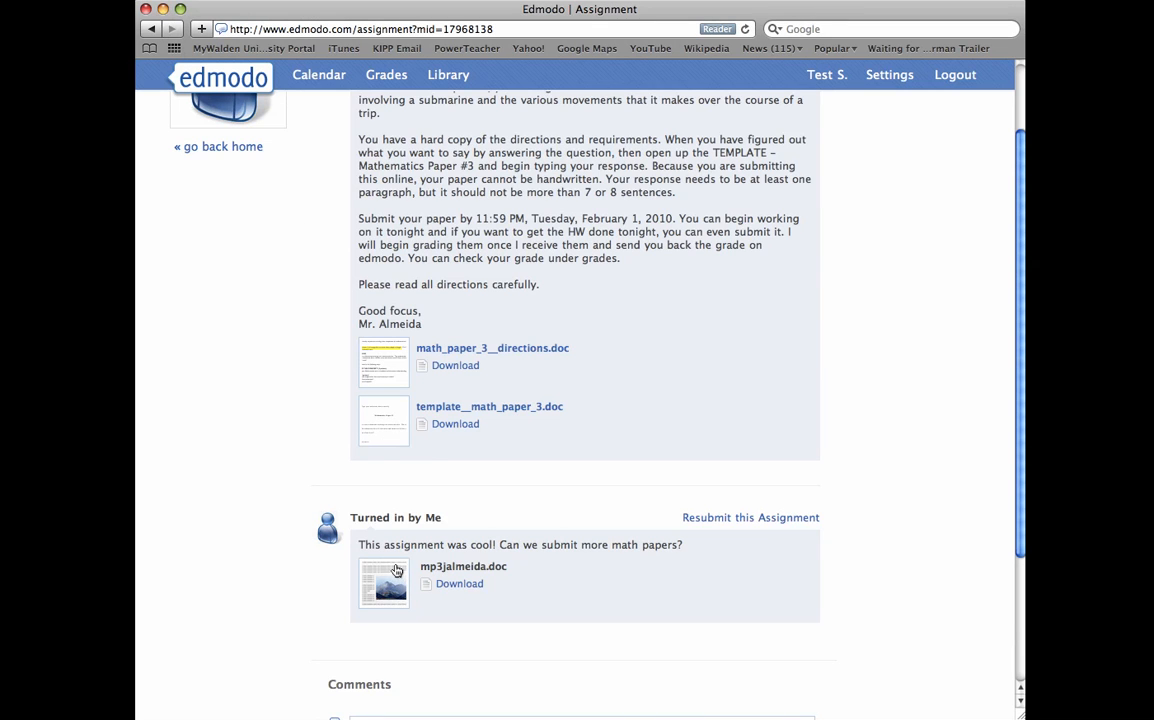
pyautogui.scroll(-3)
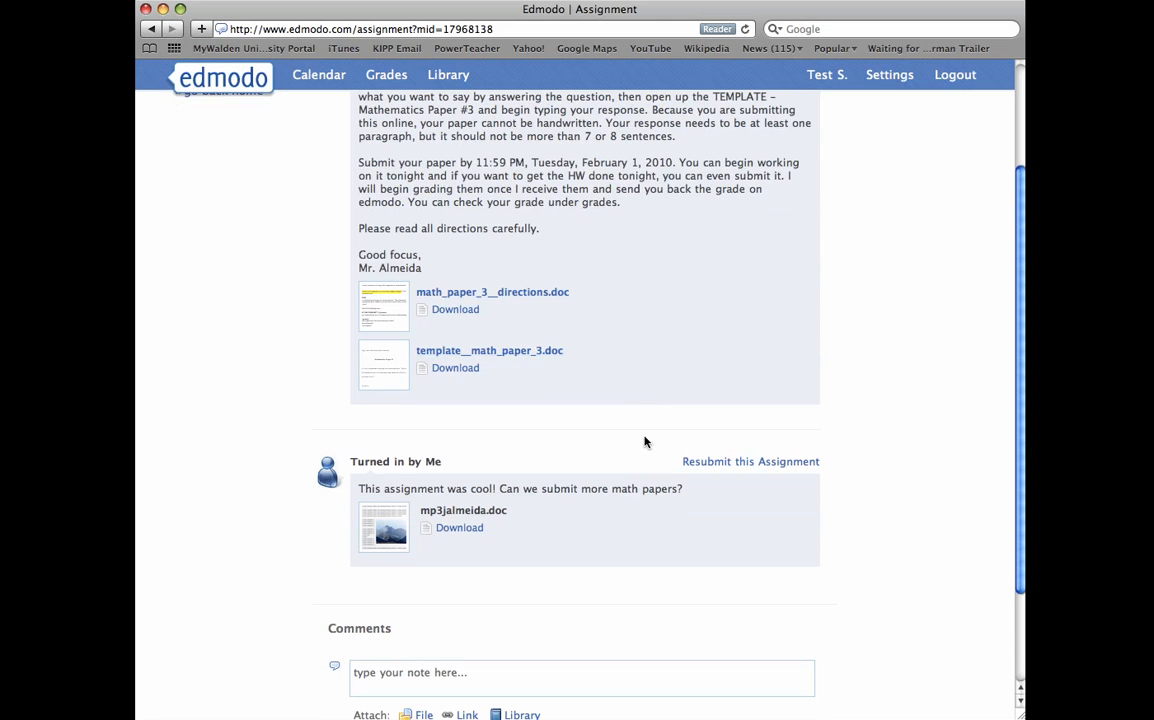
pyautogui.scroll(-3)
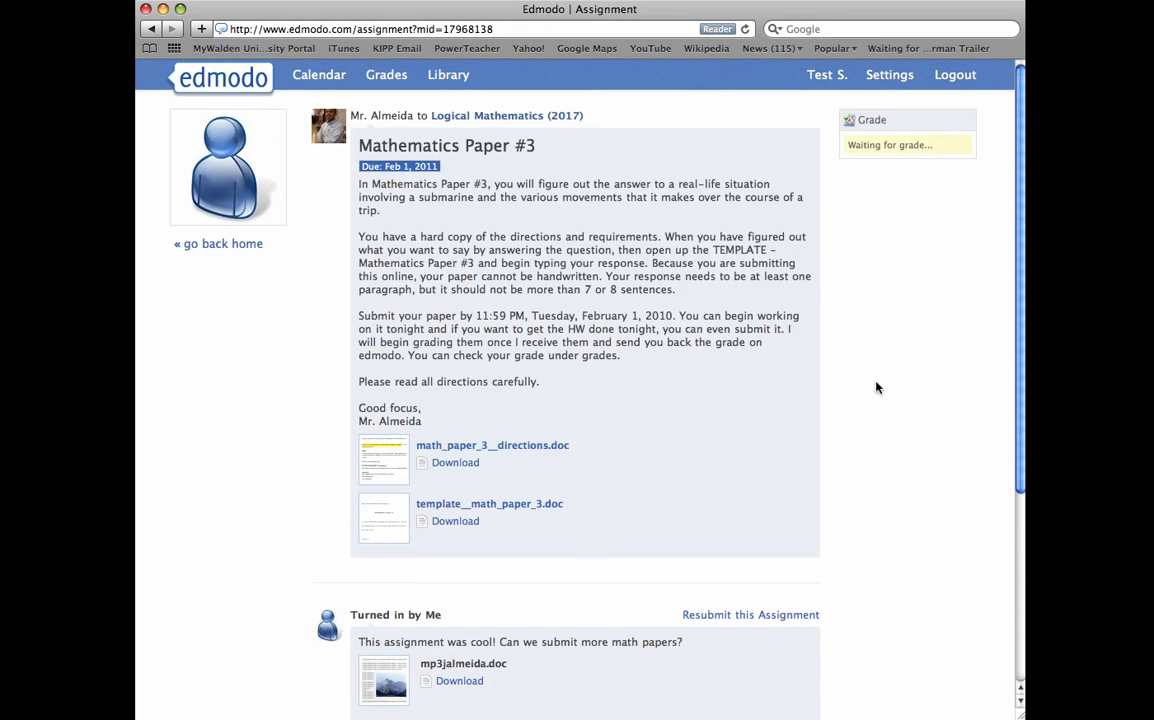
pyautogui.moveTo(876, 145)
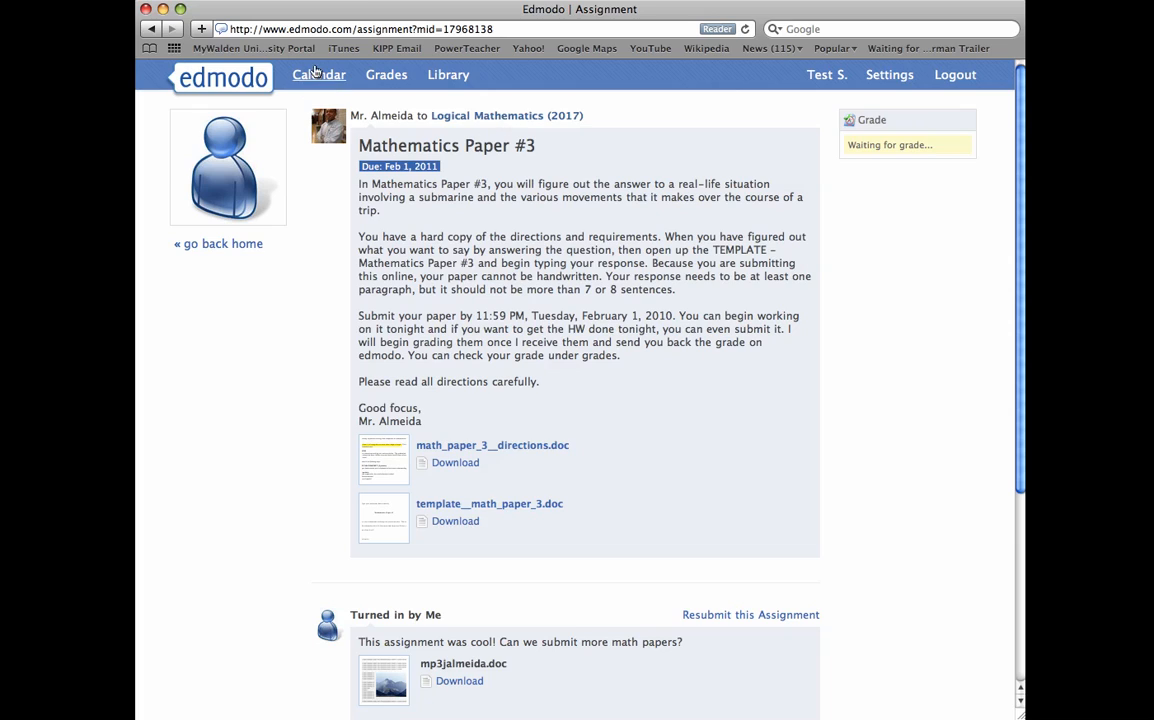
pyautogui.moveTo(348, 74)
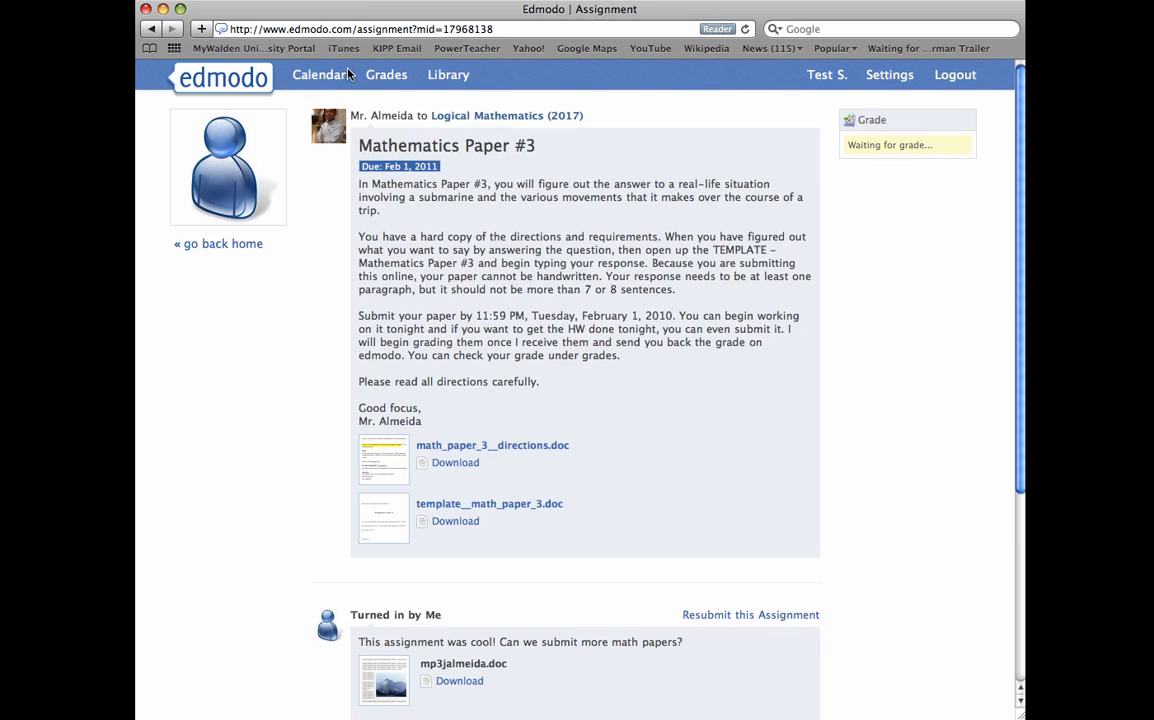
pyautogui.moveTo(661, 200)
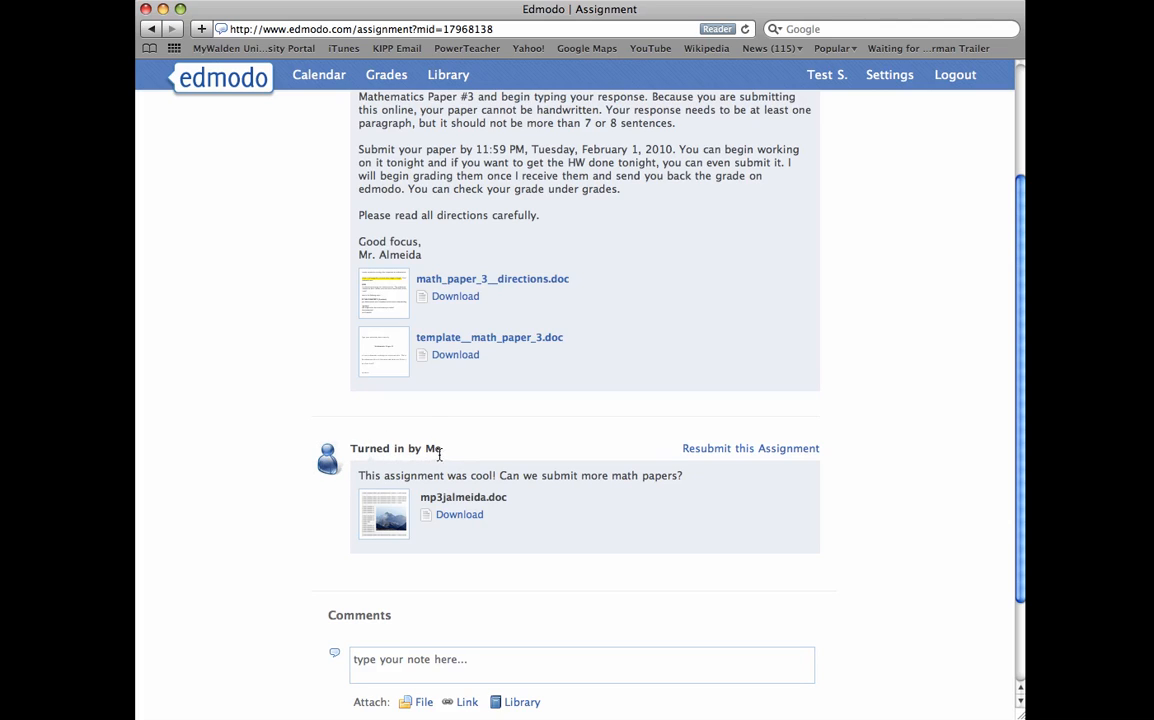
pyautogui.moveTo(400, 432)
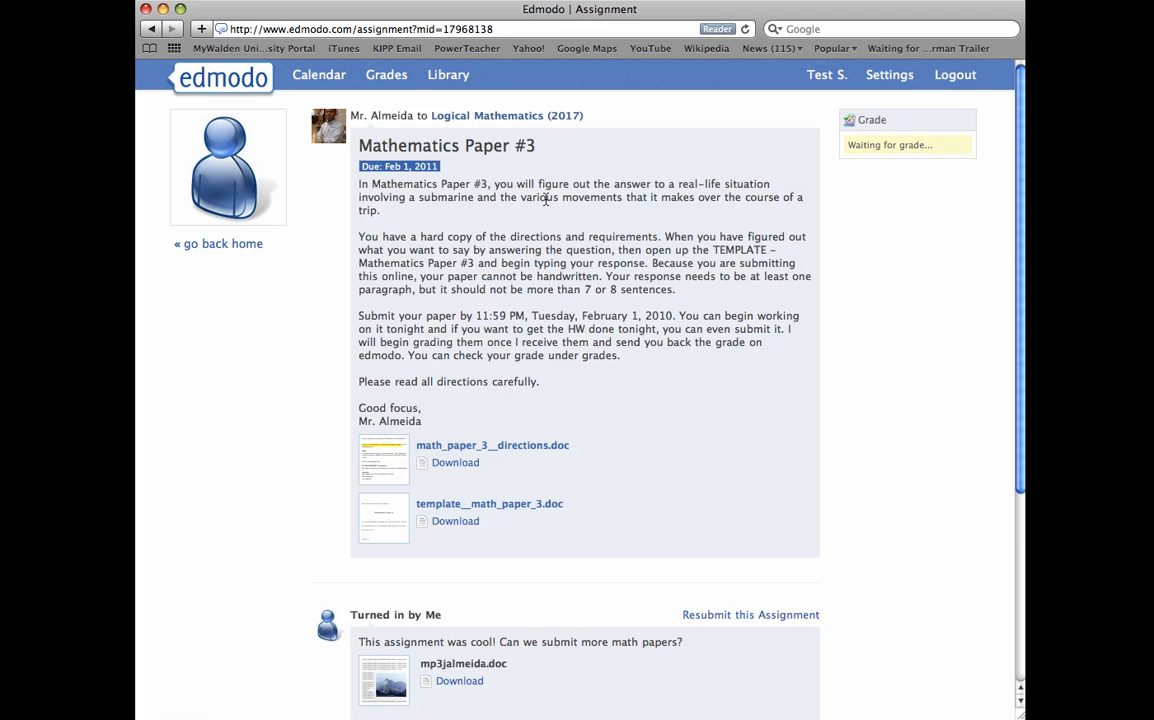
pyautogui.moveTo(598, 170)
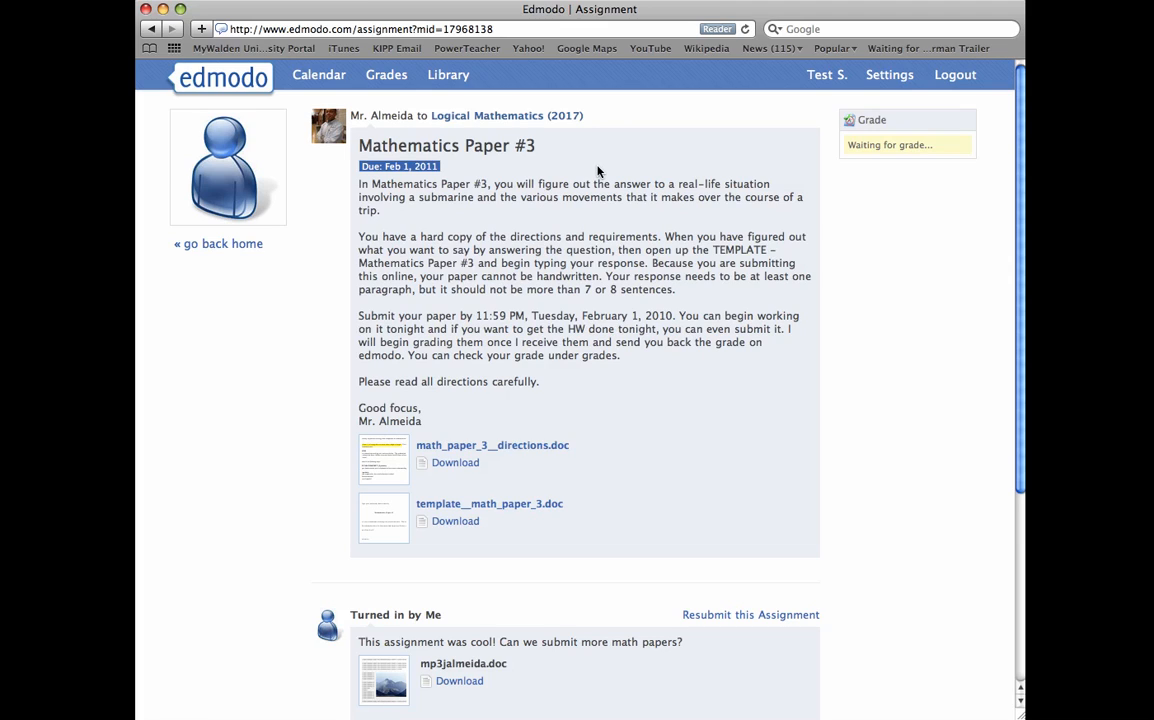